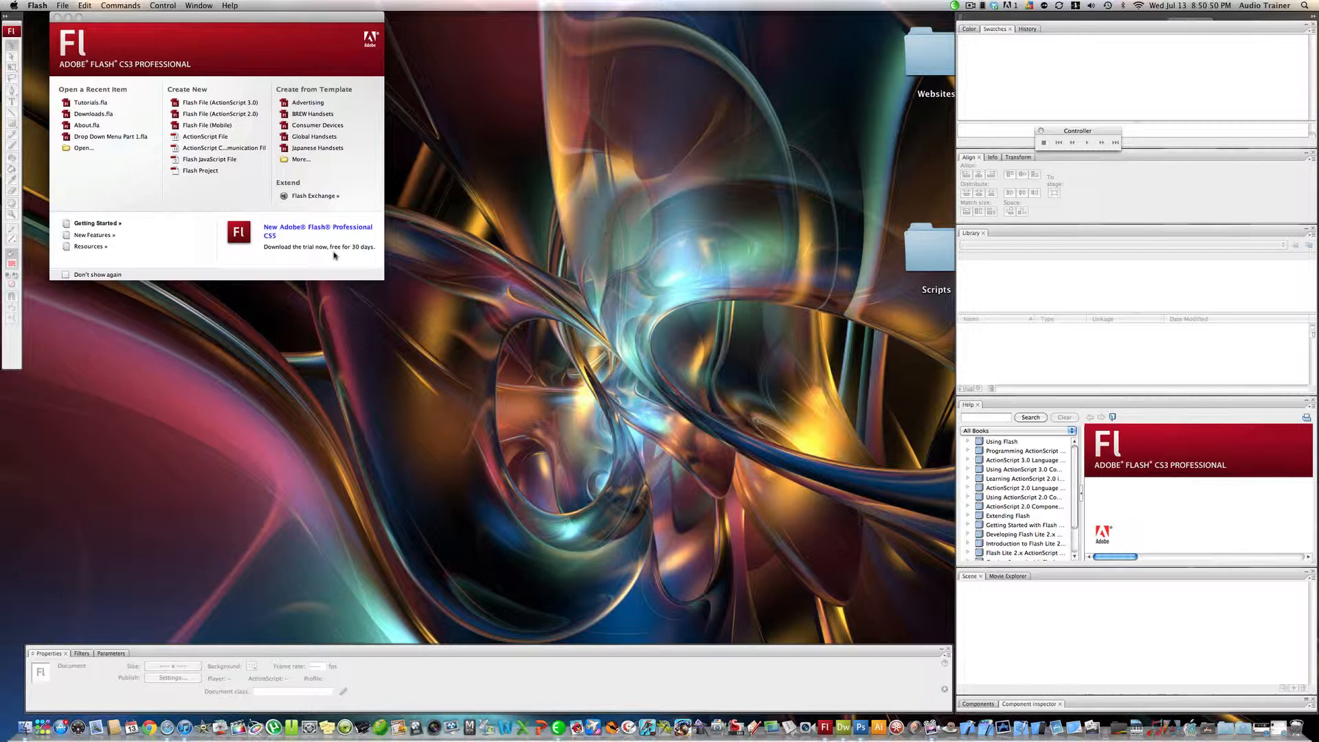
pyautogui.moveTo(218, 101)
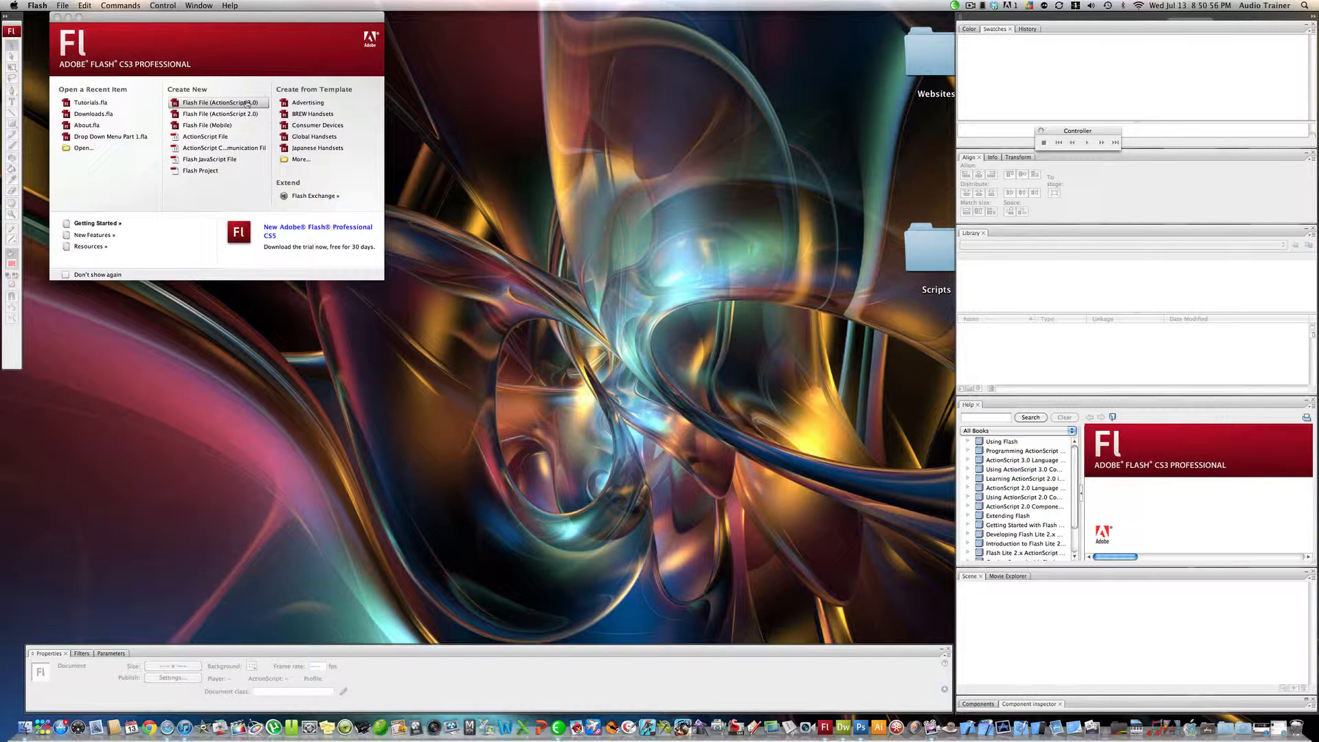
# Create a new Flash File (ActionScript 3.0) document from the Welcome screen.
pyautogui.click(218, 102)
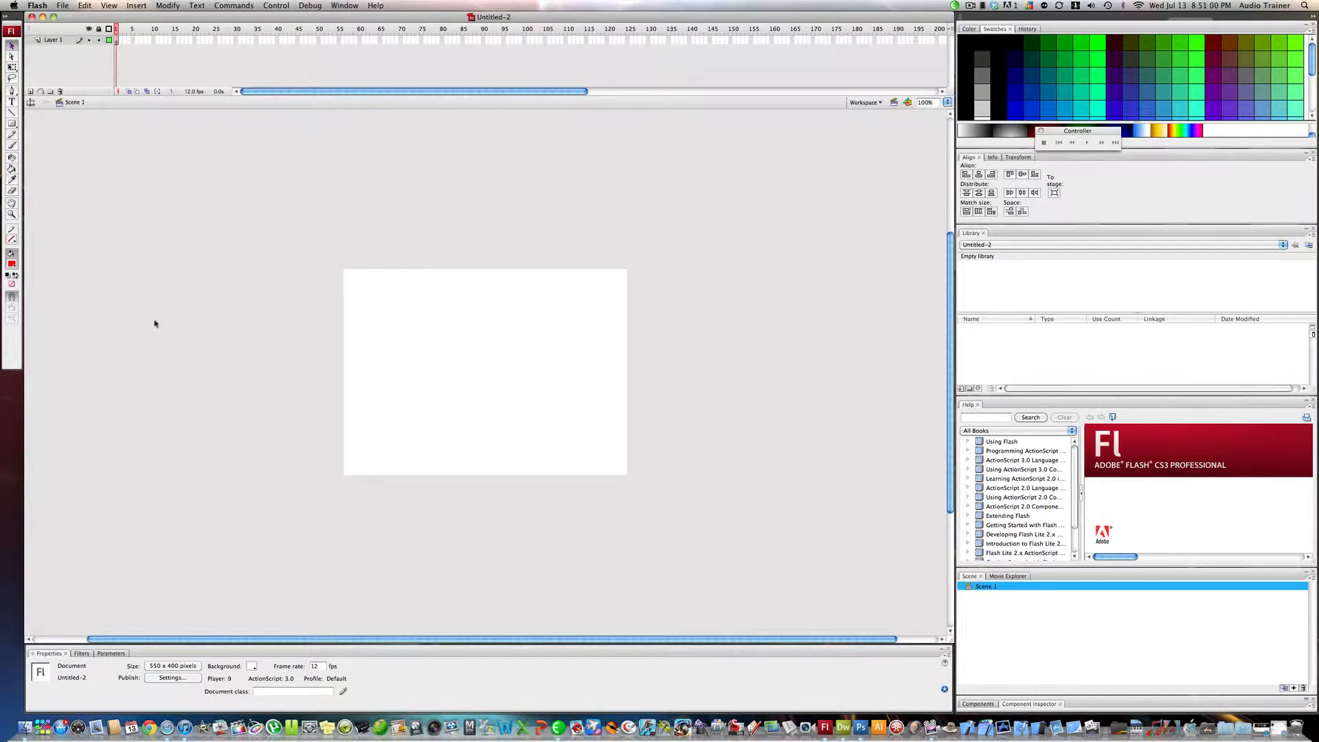
# Draw a green rounded rectangle and type red 'BUTTON' text across it.
pyautogui.click(12, 123)
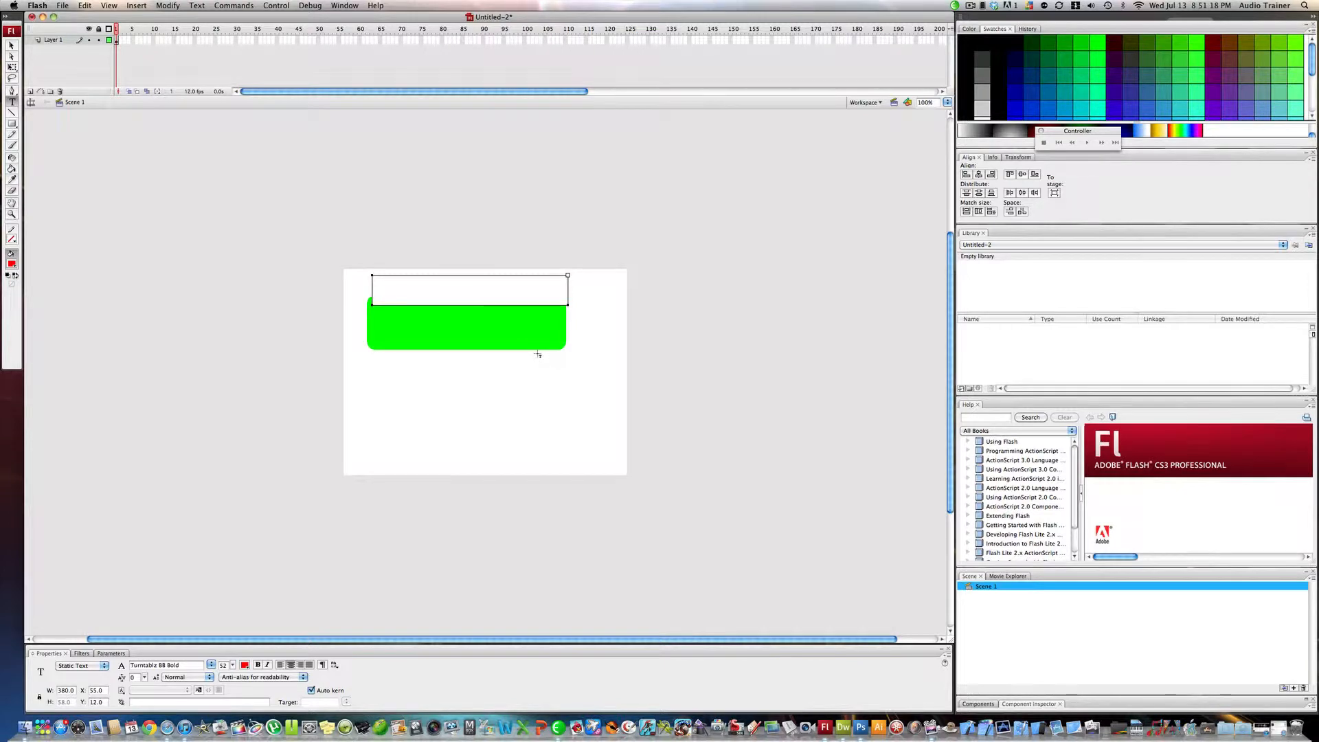
pyautogui.write('BUTTON')
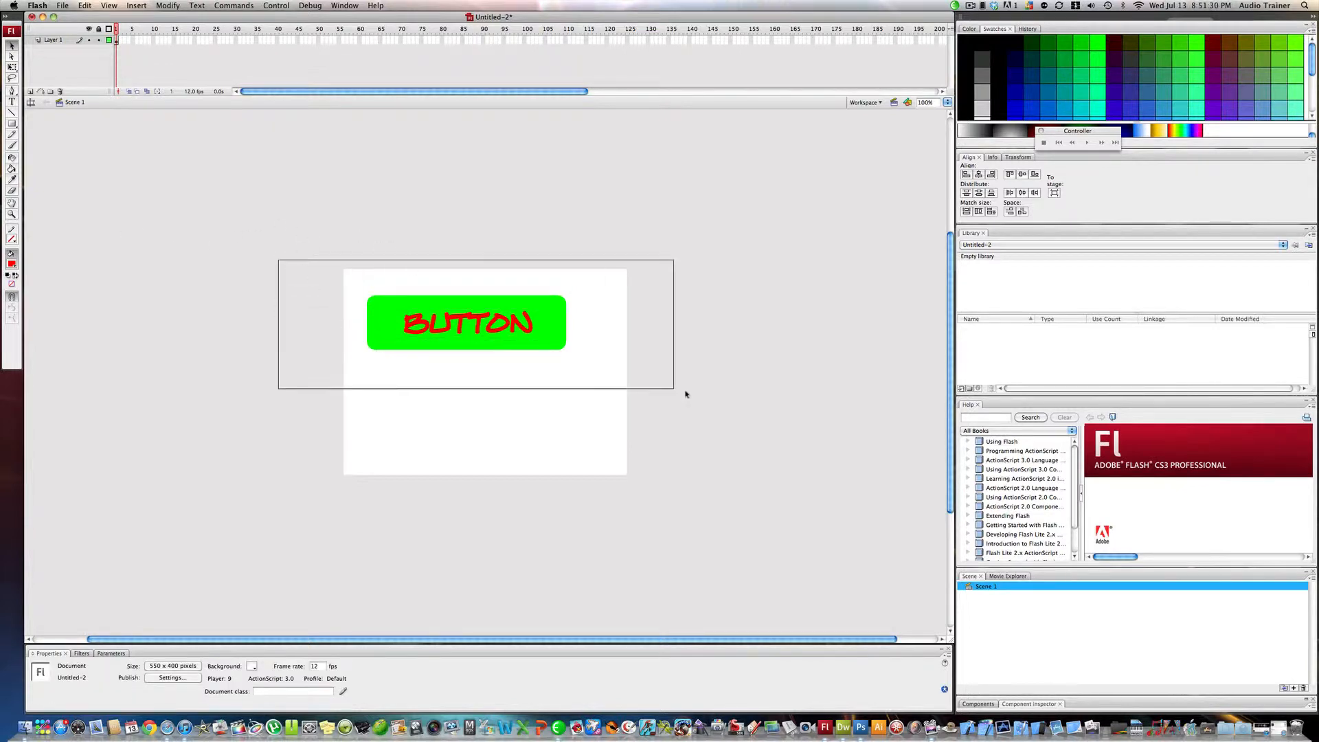
# Convert the selected artwork into a button-type symbol named 'Button'.
pyautogui.rightClick(467, 322)
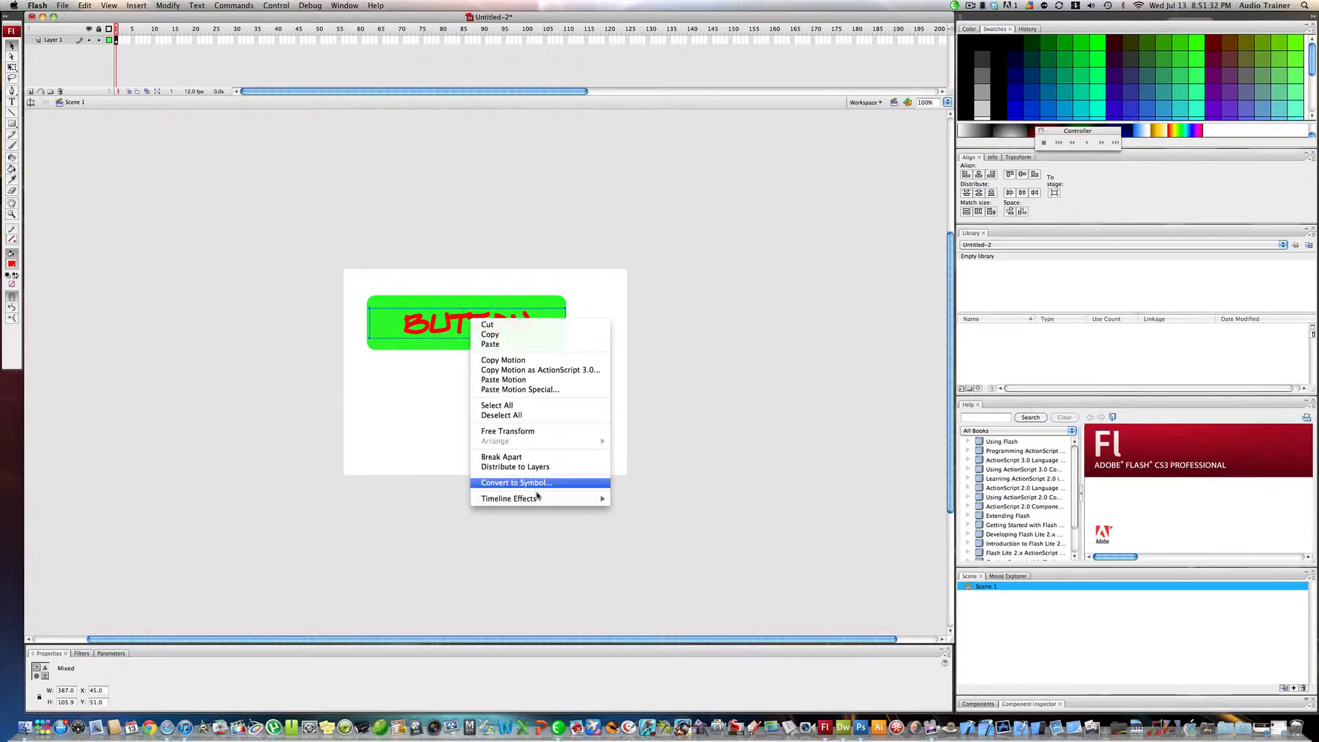
pyautogui.click(516, 483)
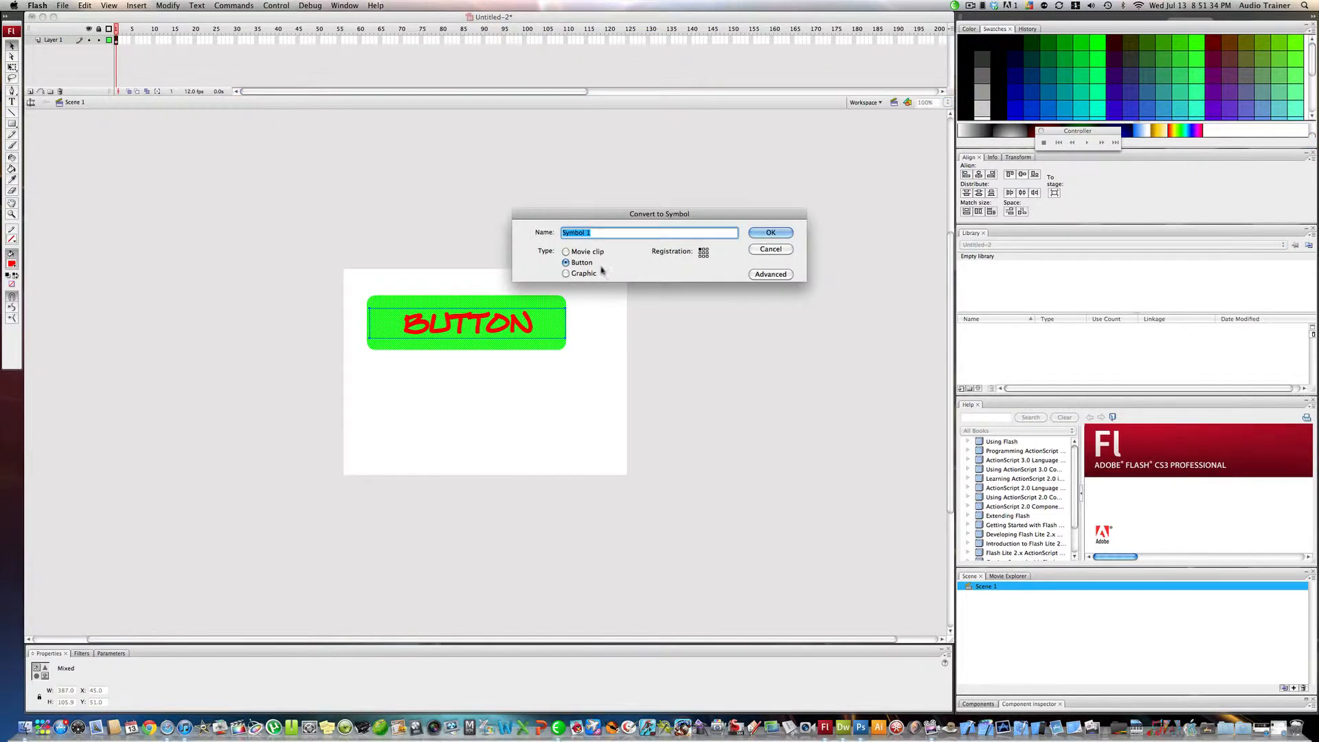
pyautogui.write('Butt')
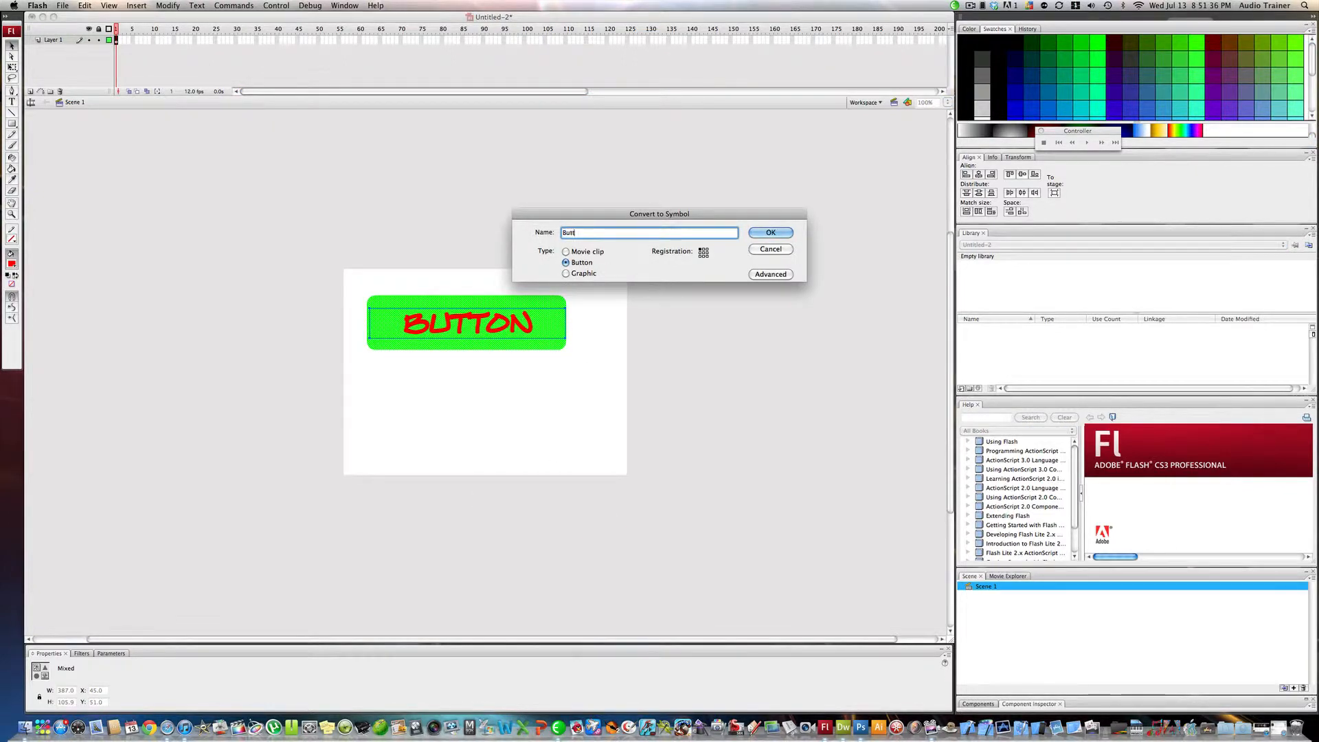
pyautogui.click(769, 233)
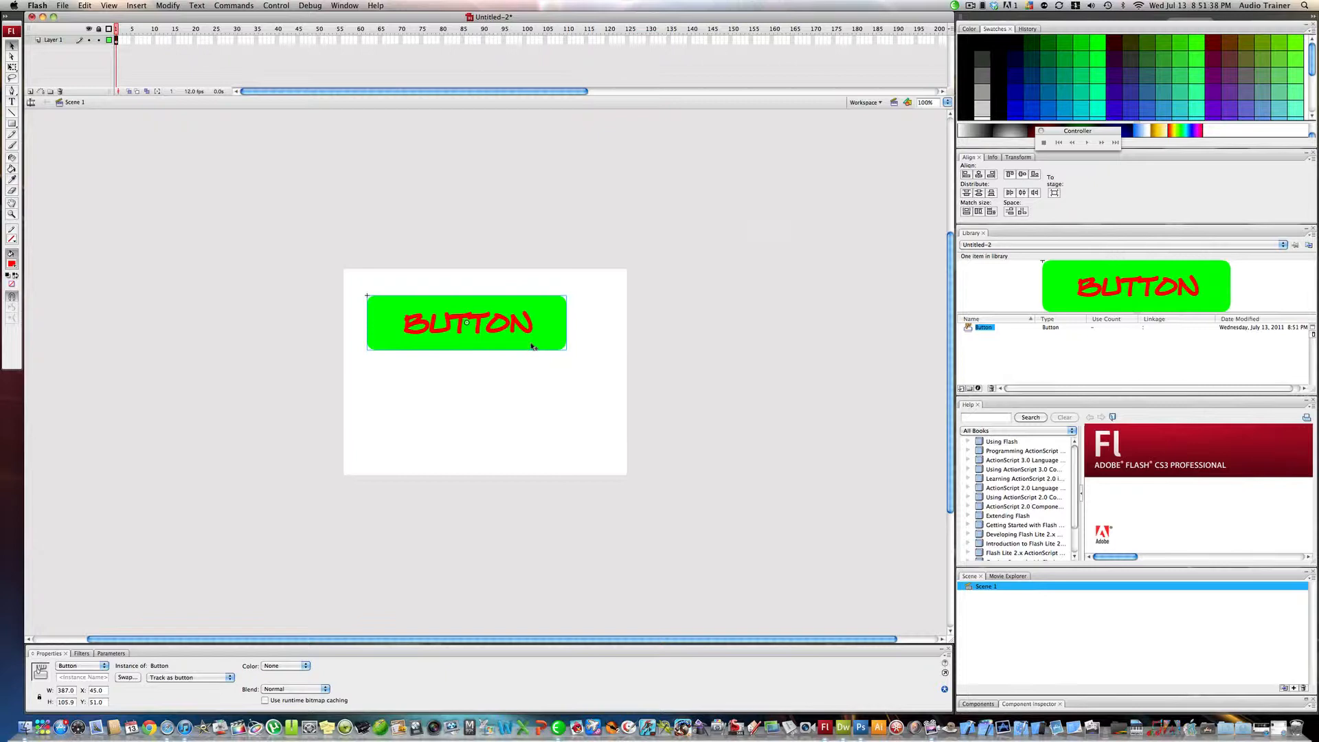
# Edit the Button symbol and insert a keyframe on its Over frame.
pyautogui.doubleClick(465, 323)
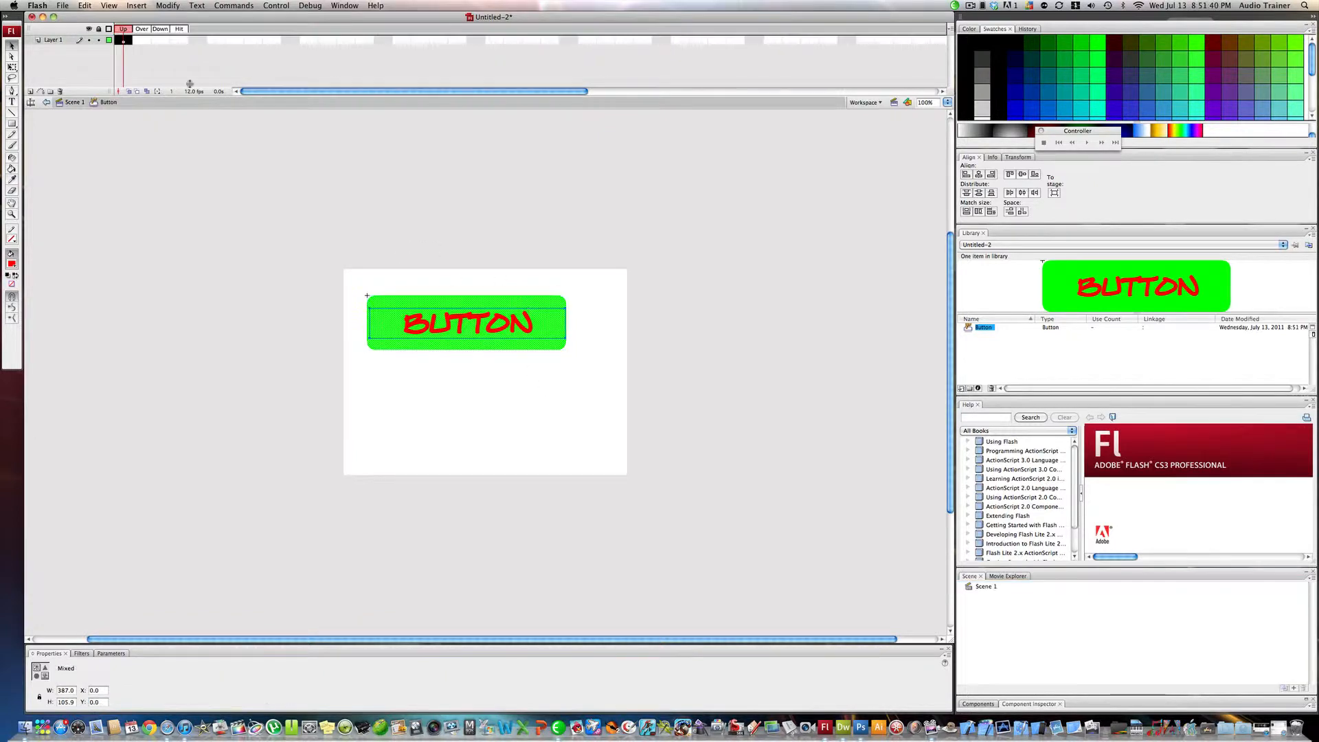
pyautogui.rightClick(123, 39)
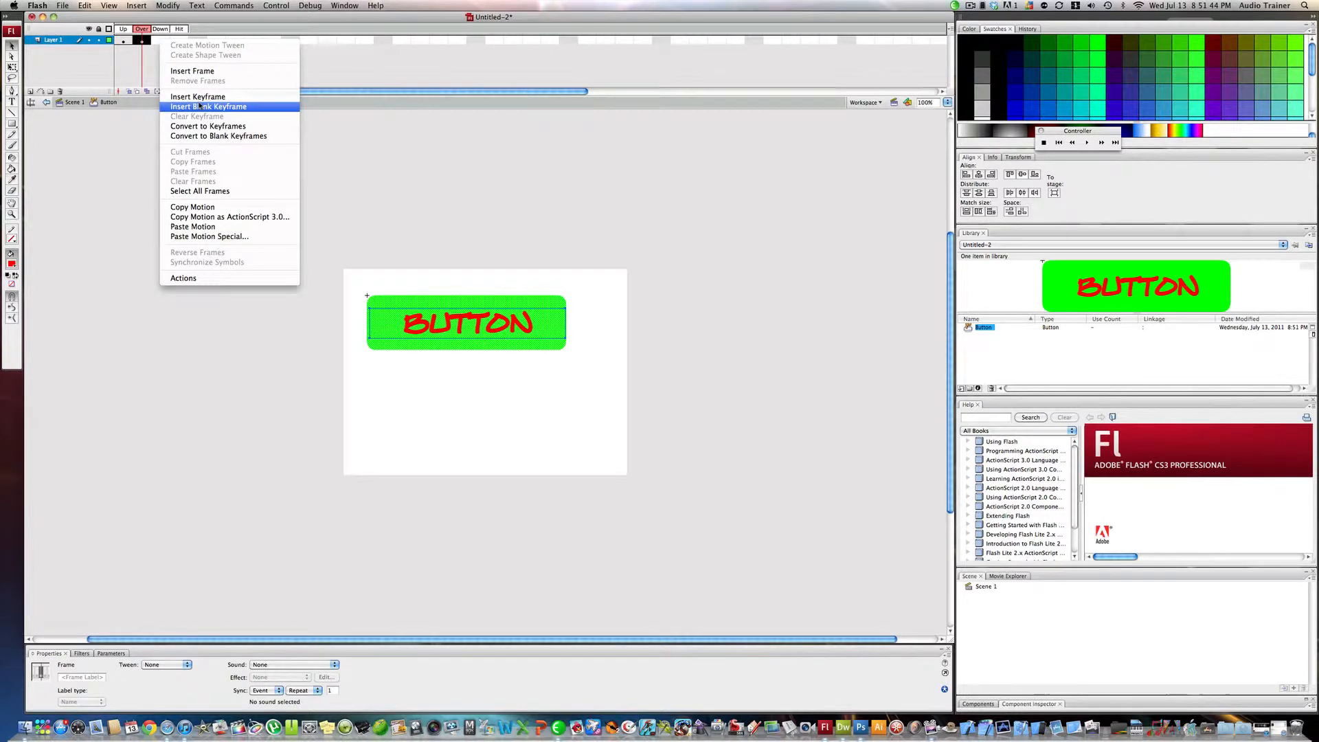
pyautogui.click(207, 106)
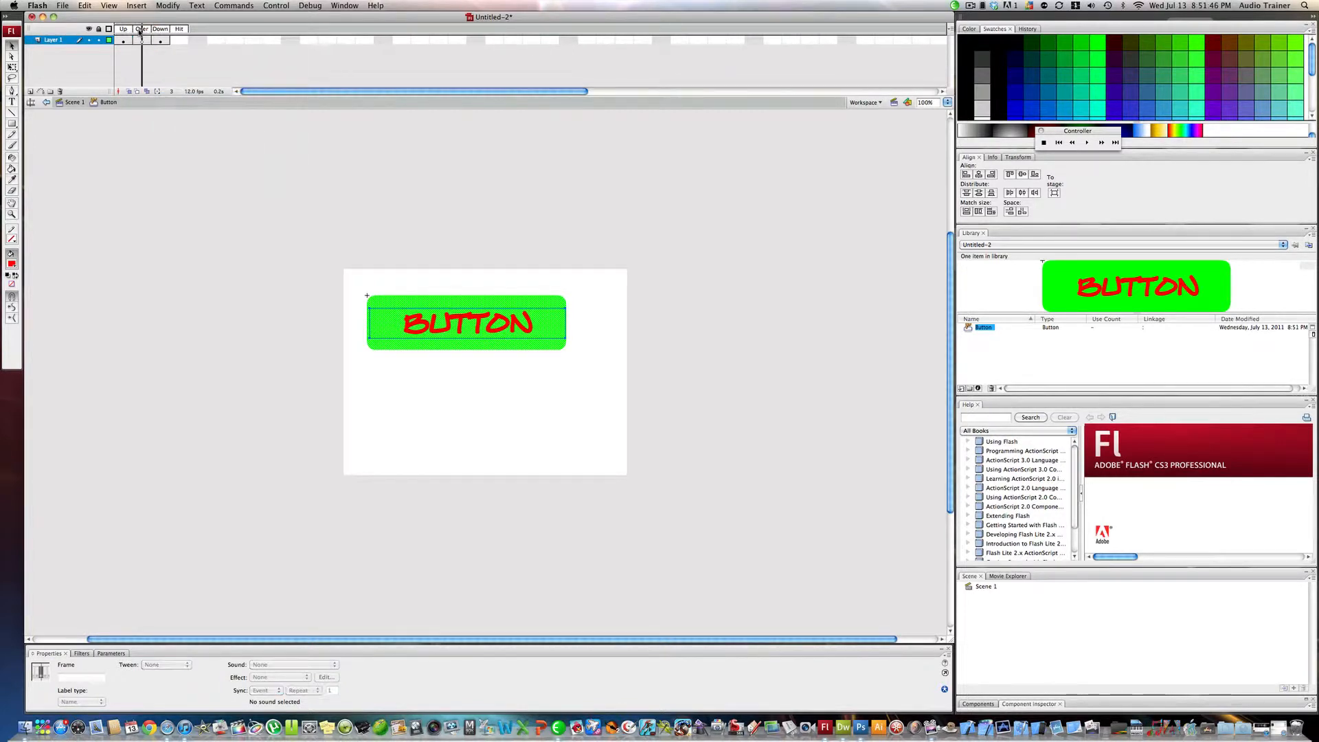
pyautogui.click(142, 29)
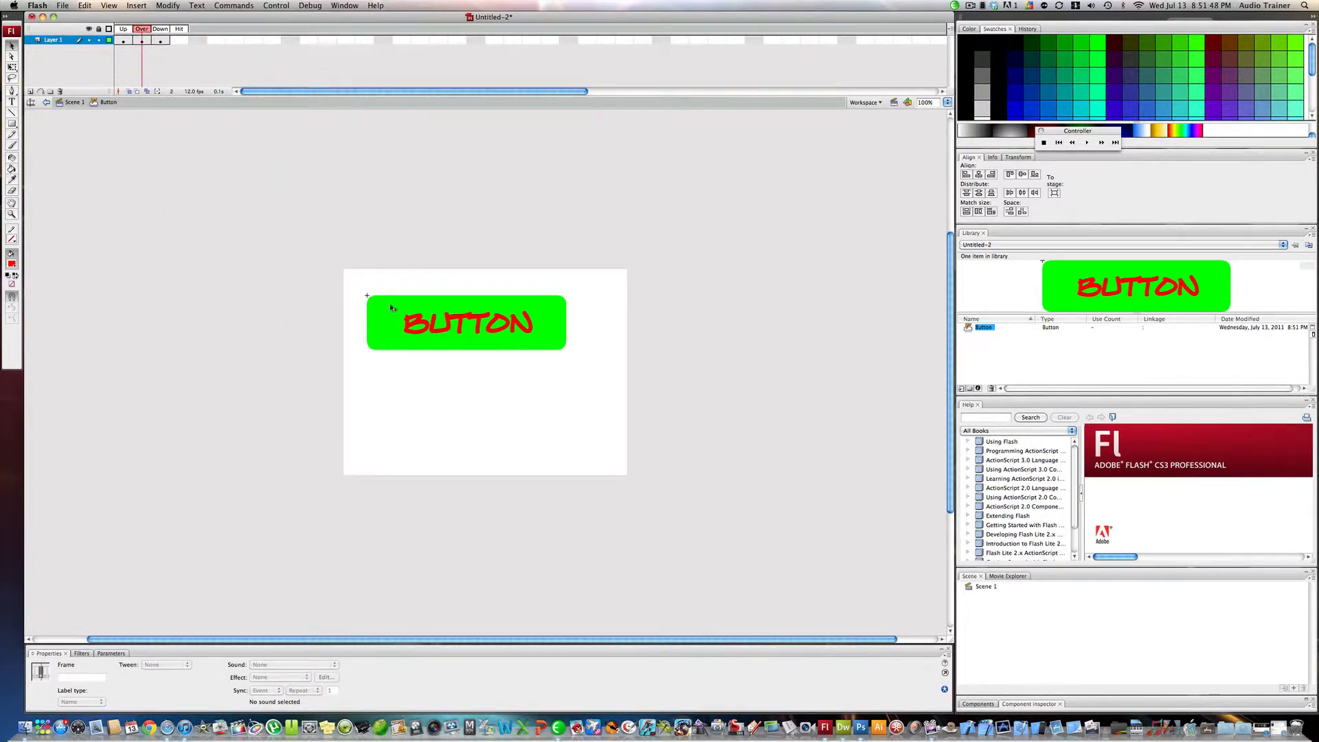
# Fill the Over state's button shape with light blue #00CCFF.
pyautogui.click(465, 322)
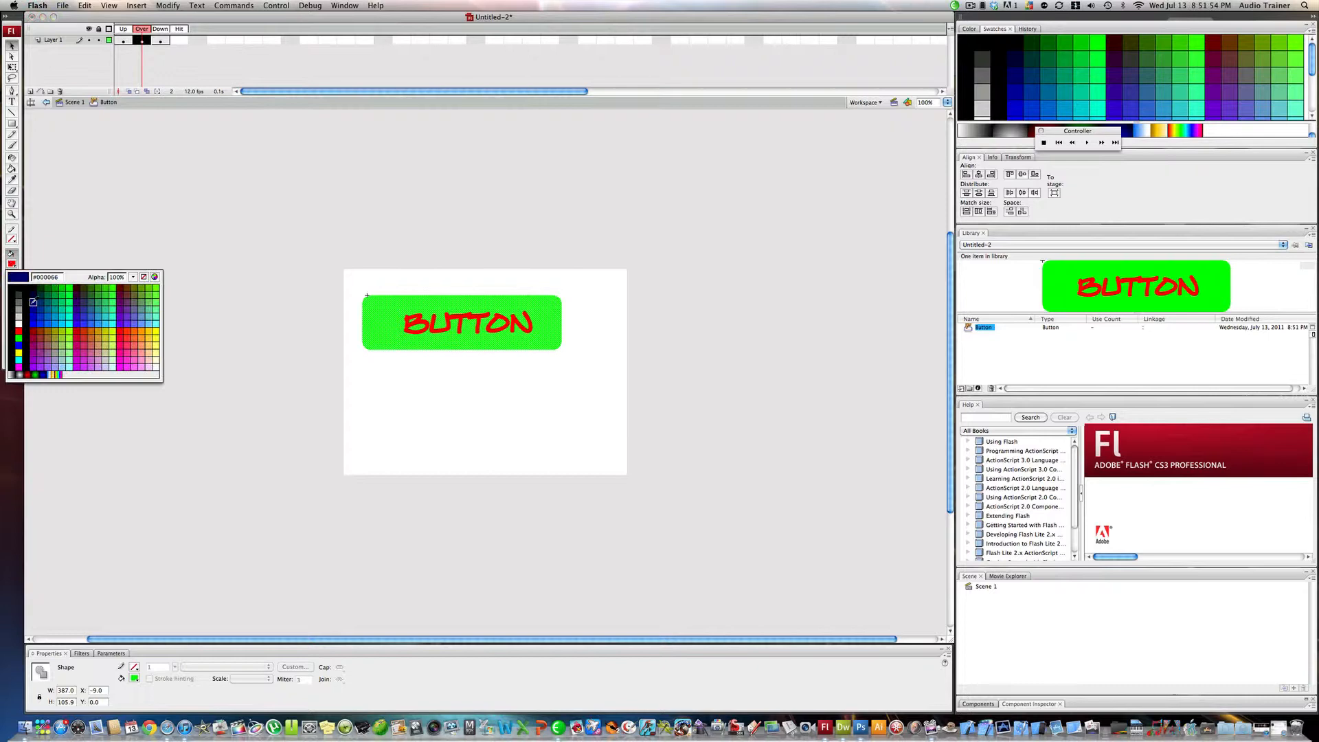
pyautogui.click(20, 360)
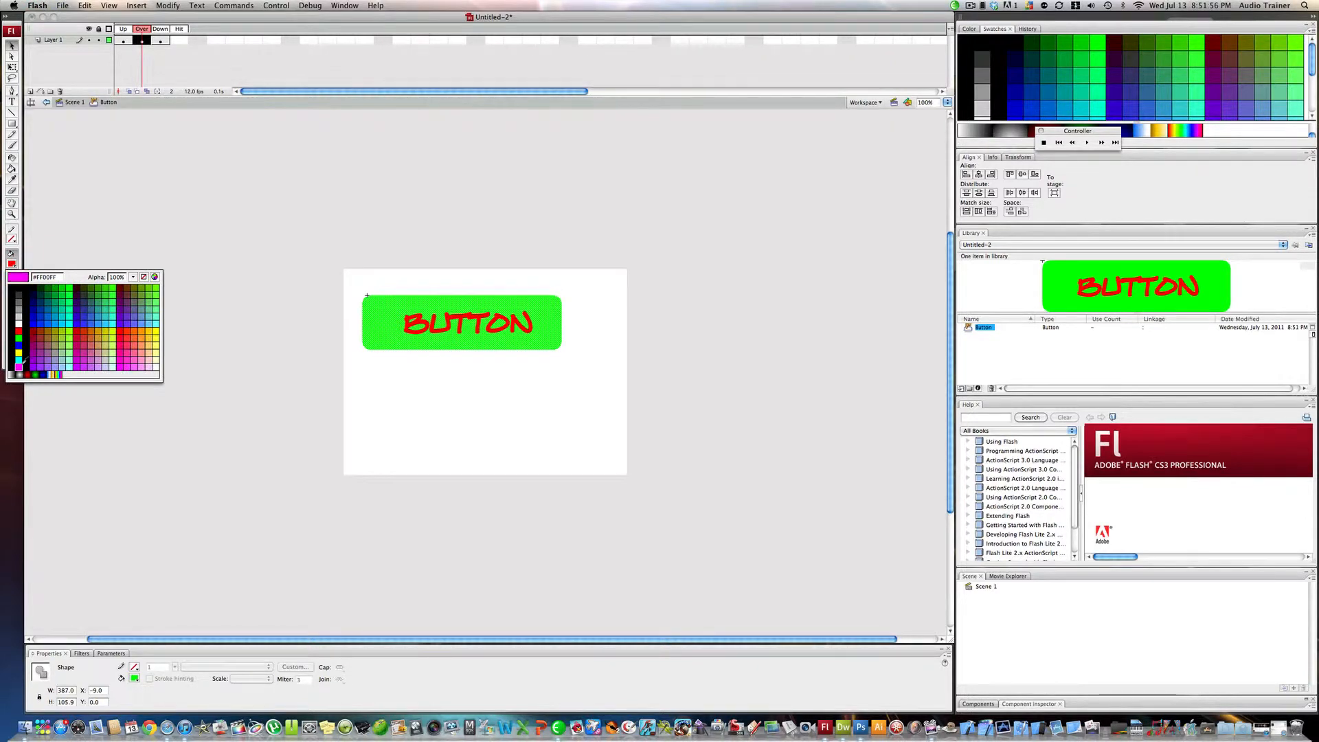
pyautogui.click(61, 323)
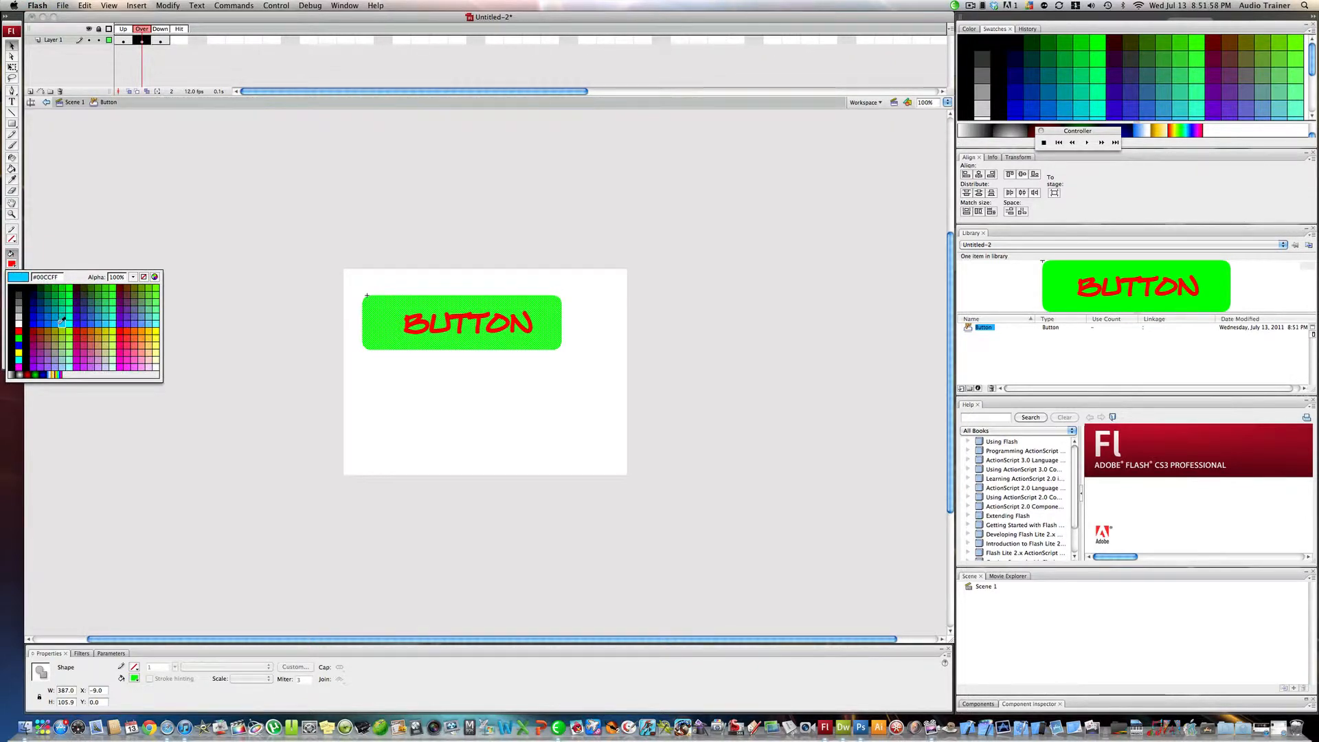
pyautogui.click(62, 323)
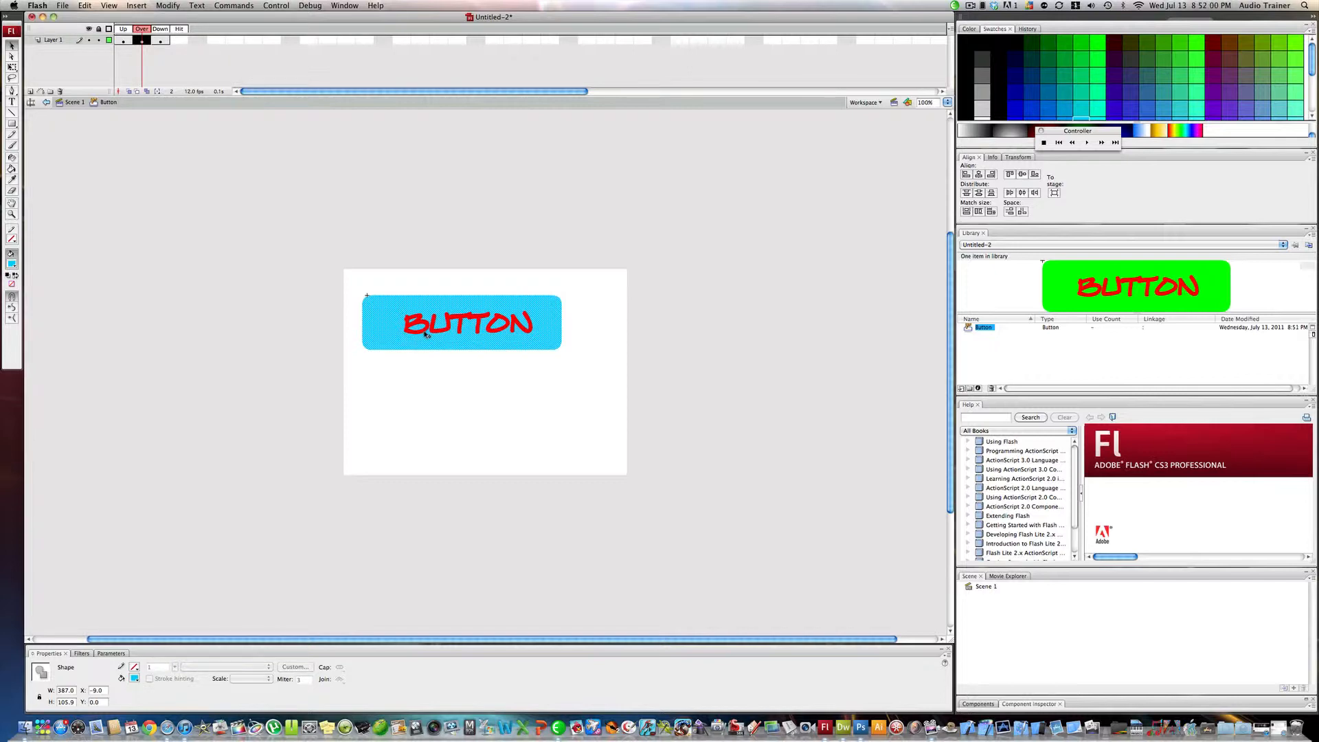
# Color the Over state's BUTTON text dark blue, then return to the Up frame.
pyautogui.click(468, 323)
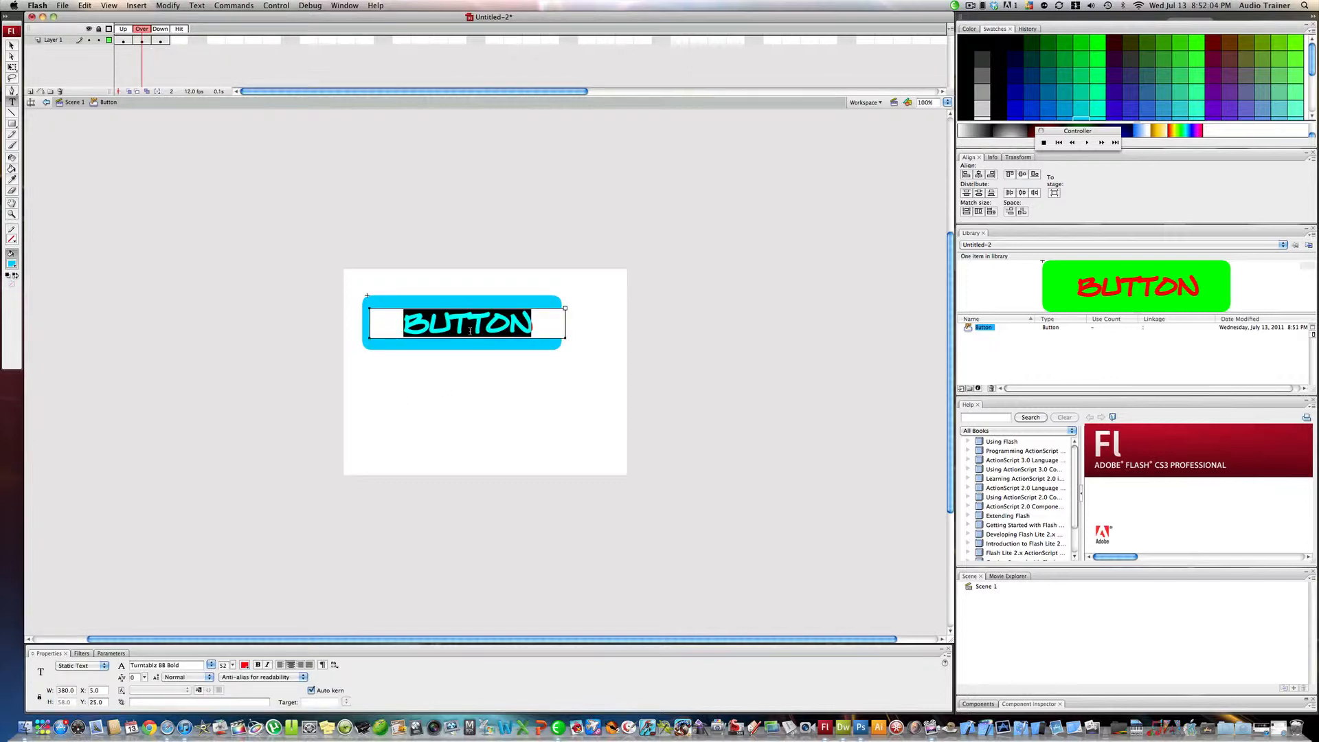
pyautogui.click(244, 665)
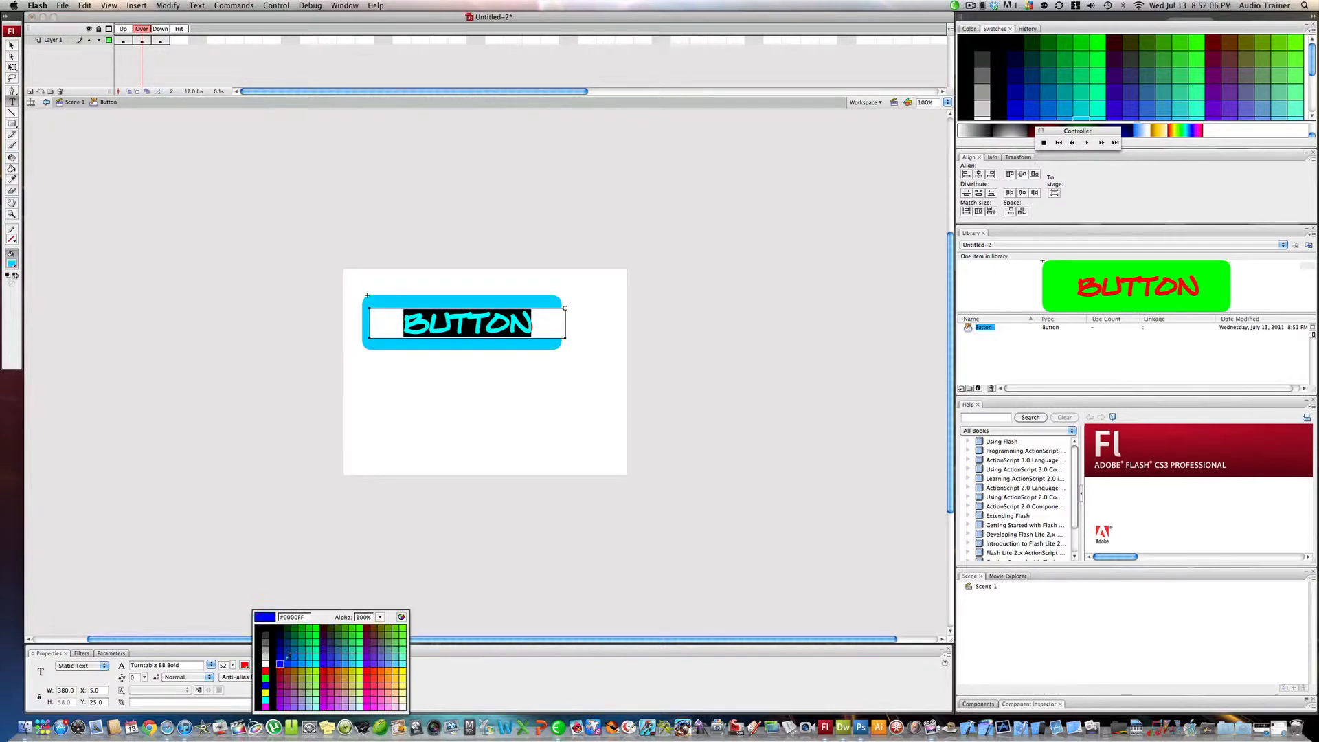
pyautogui.click(279, 670)
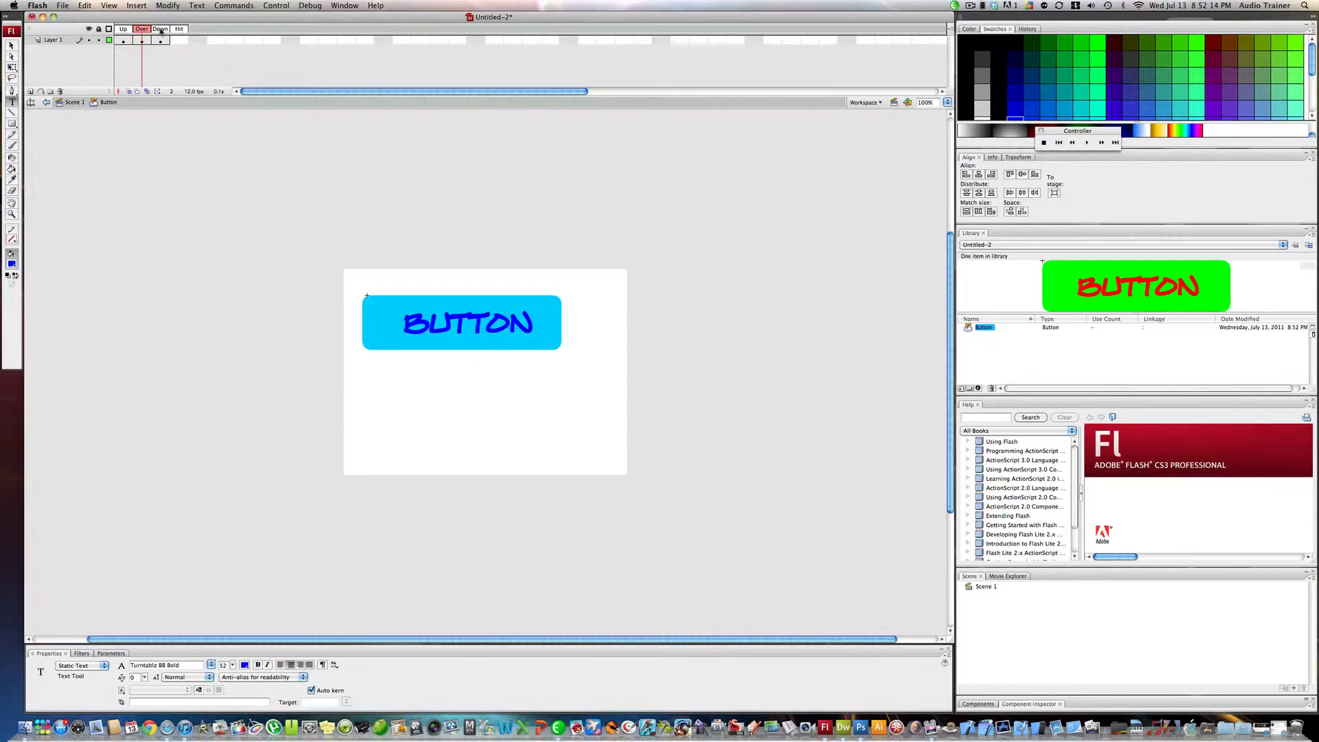
pyautogui.click(123, 28)
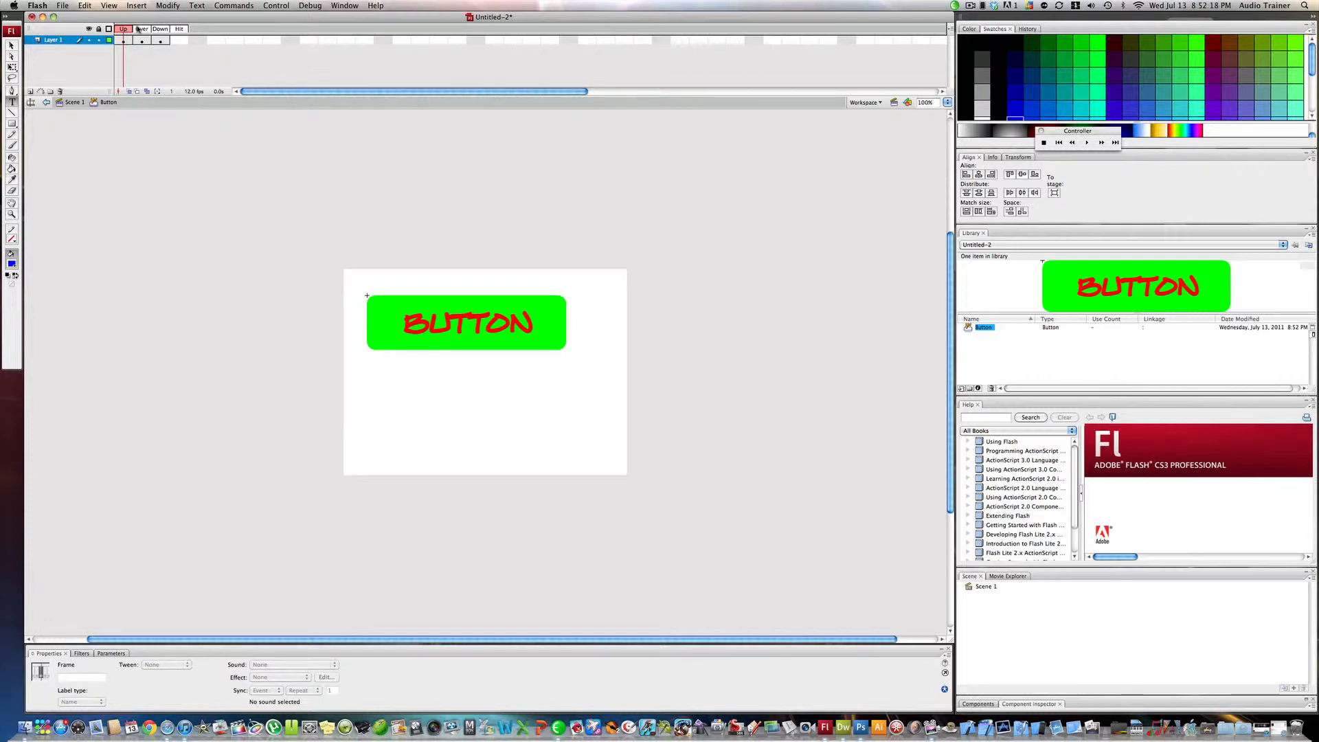
pyautogui.click(142, 28)
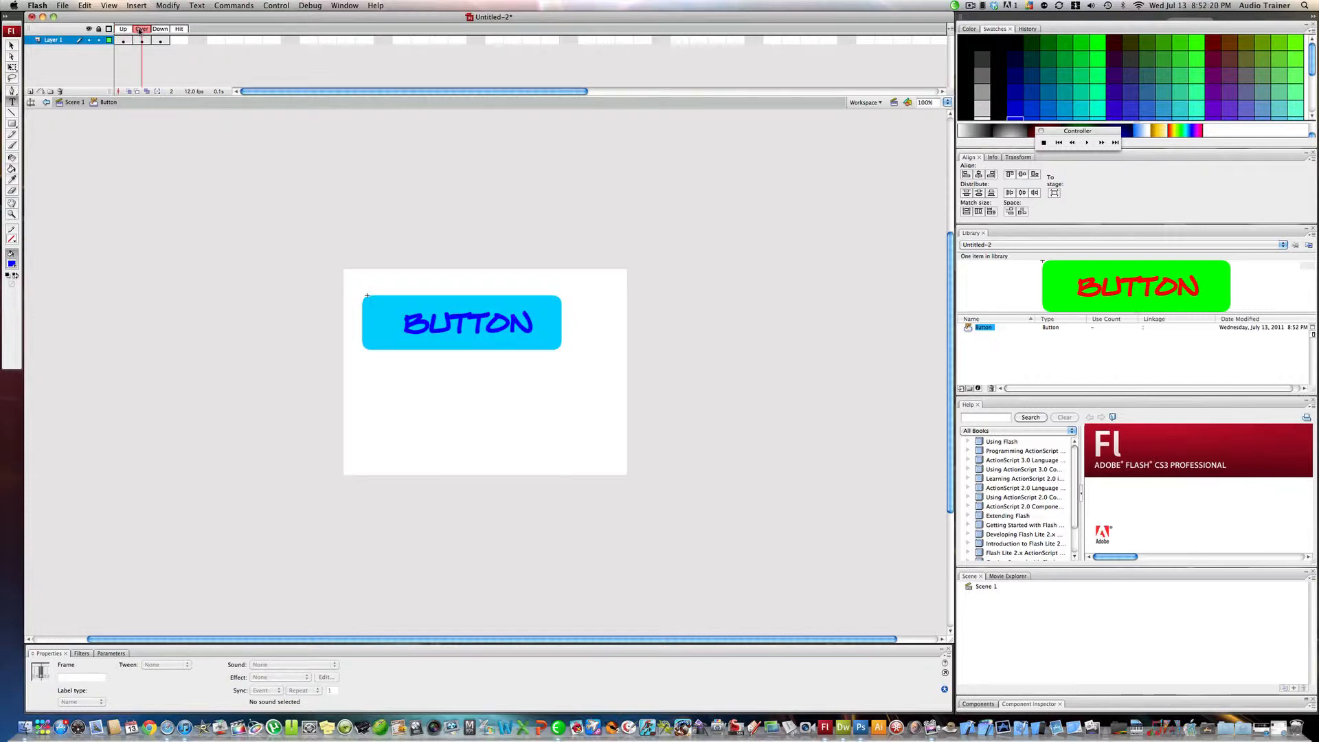
pyautogui.click(124, 29)
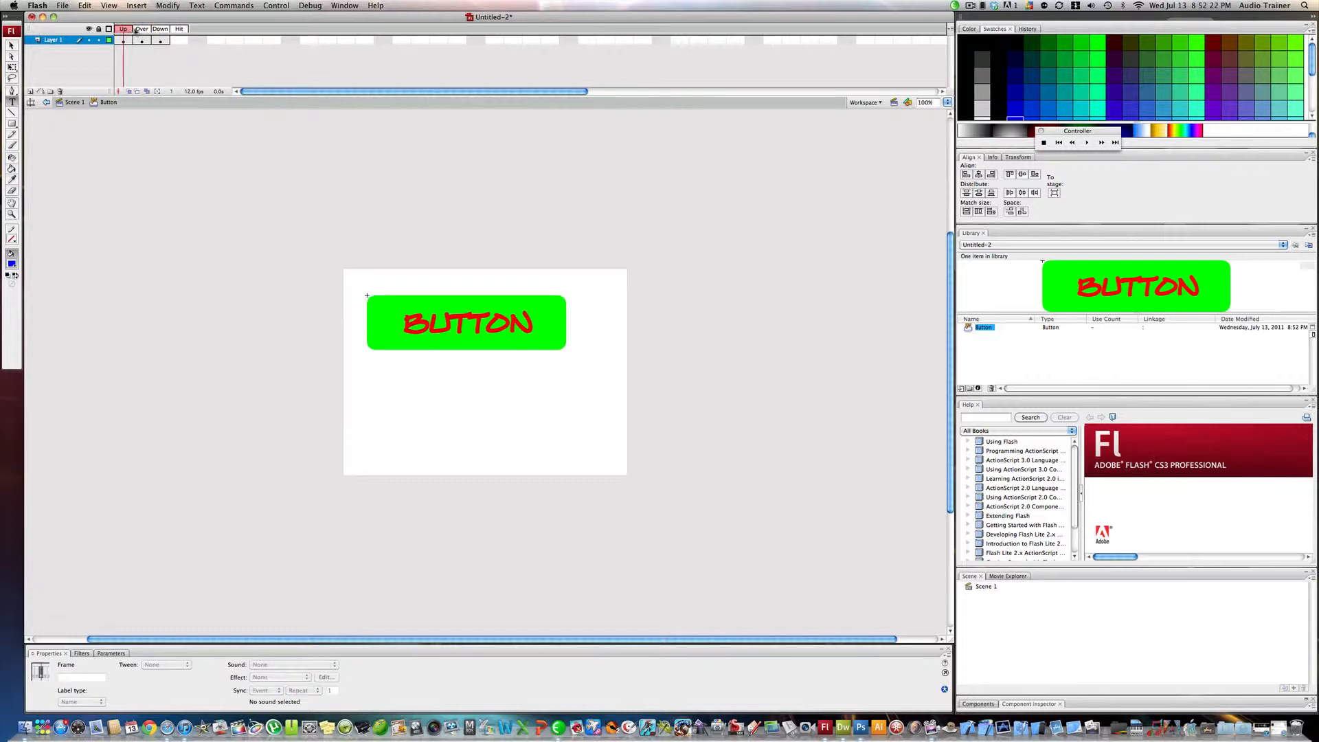
pyautogui.click(160, 28)
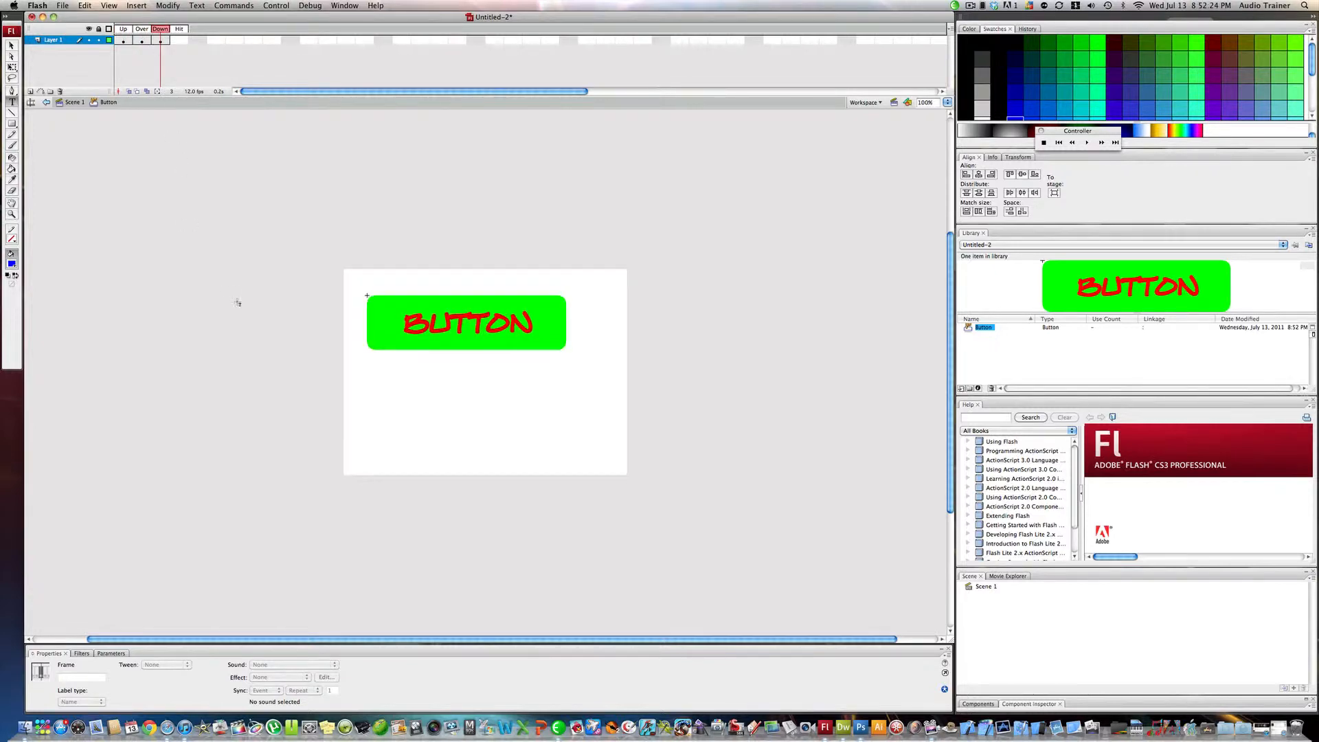
pyautogui.moveTo(134, 173)
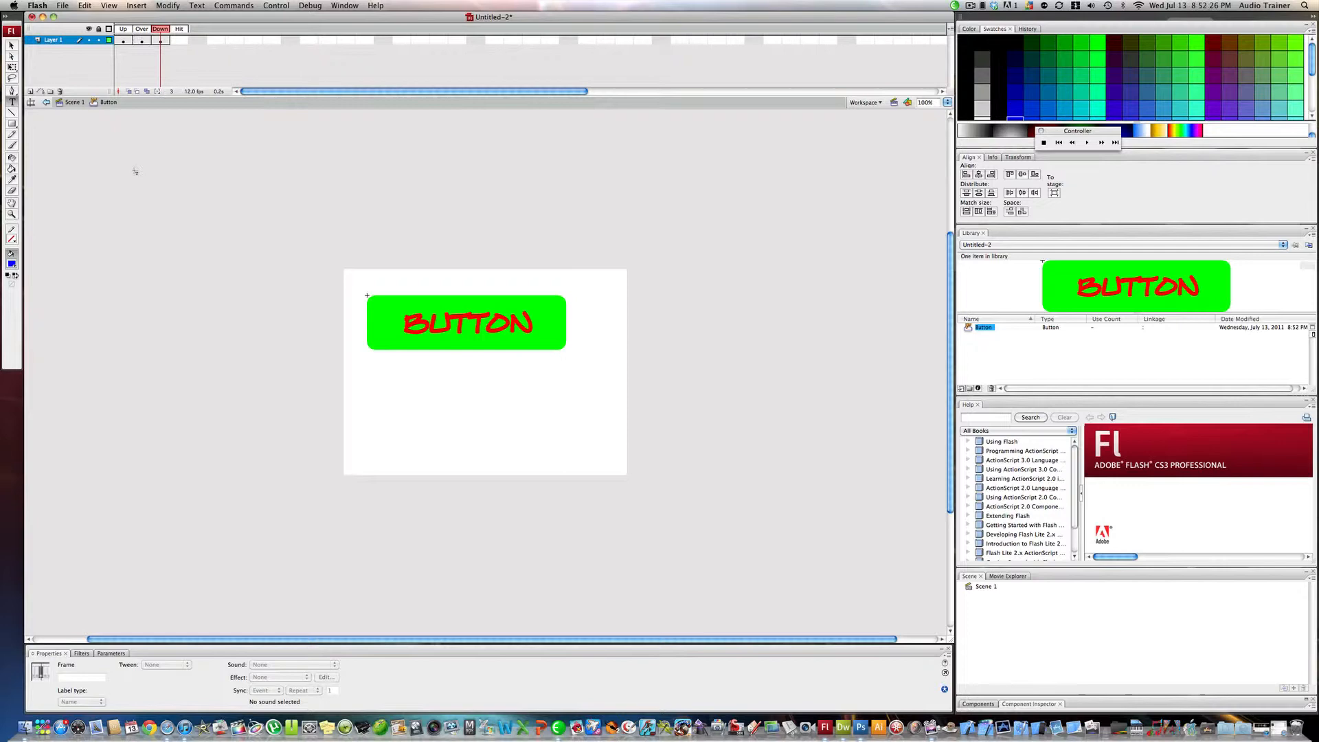
# Color the Down state dark blue with green BUTTON text and review the Over frame.
pyautogui.click(421, 458)
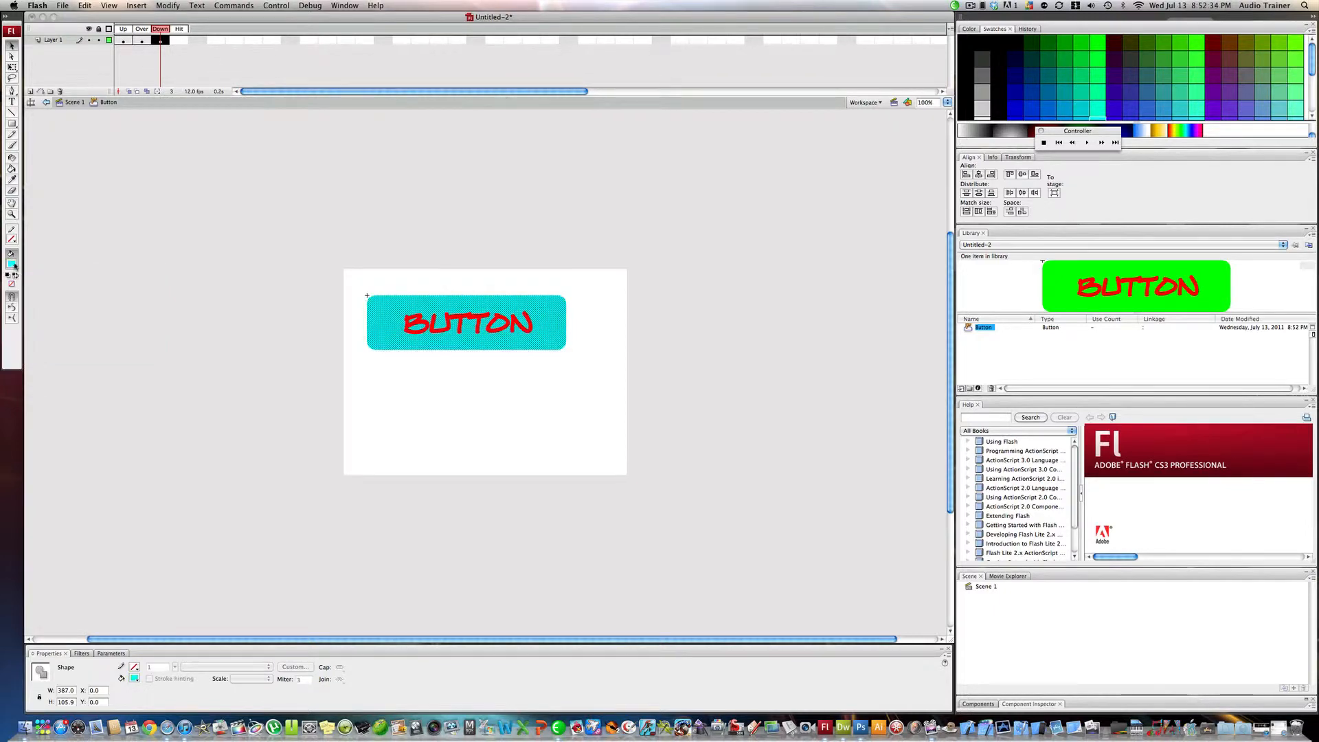
pyautogui.click(135, 668)
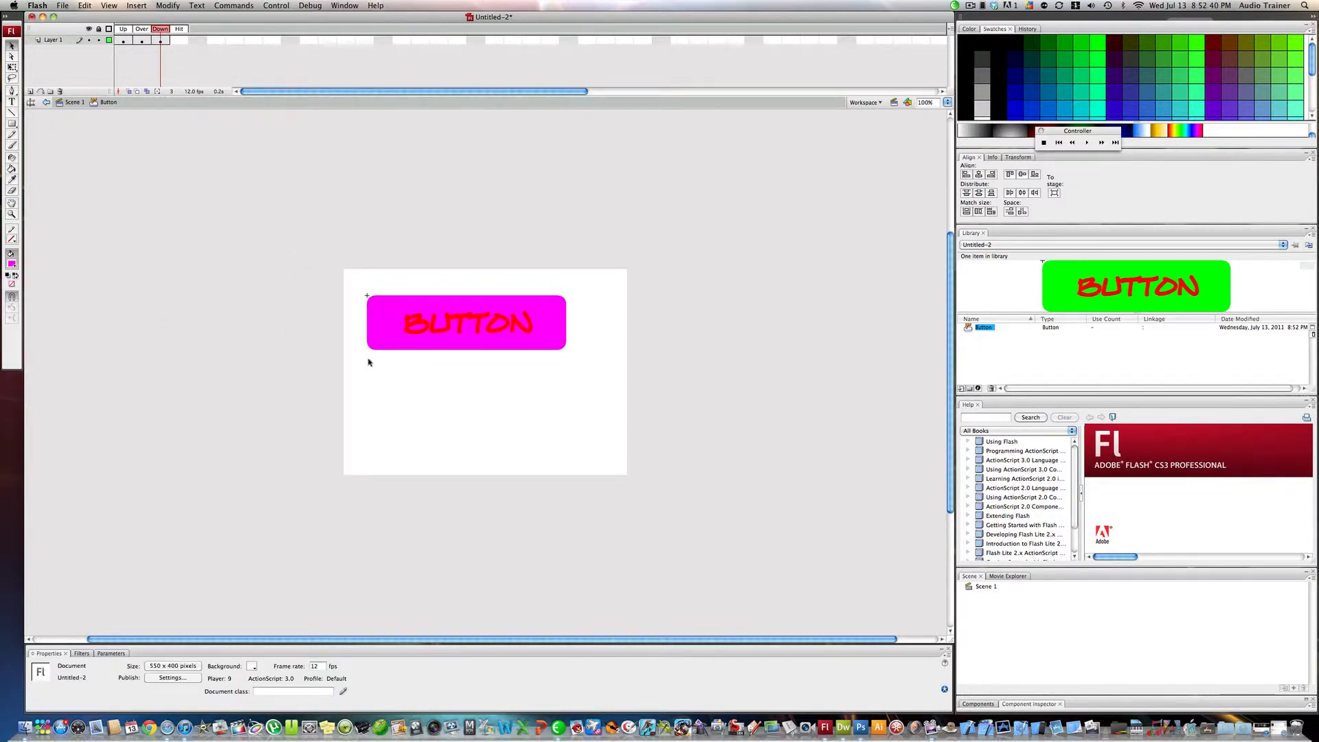
pyautogui.click(466, 322)
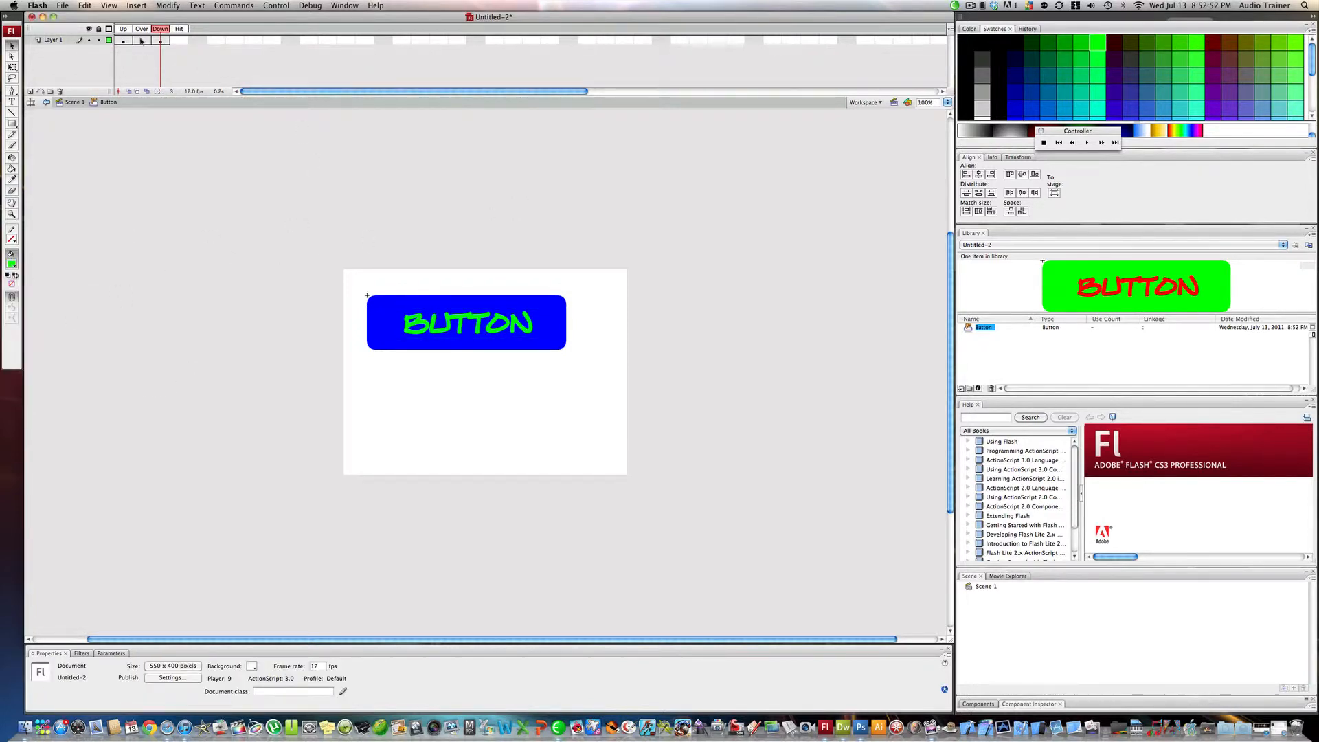
pyautogui.click(141, 29)
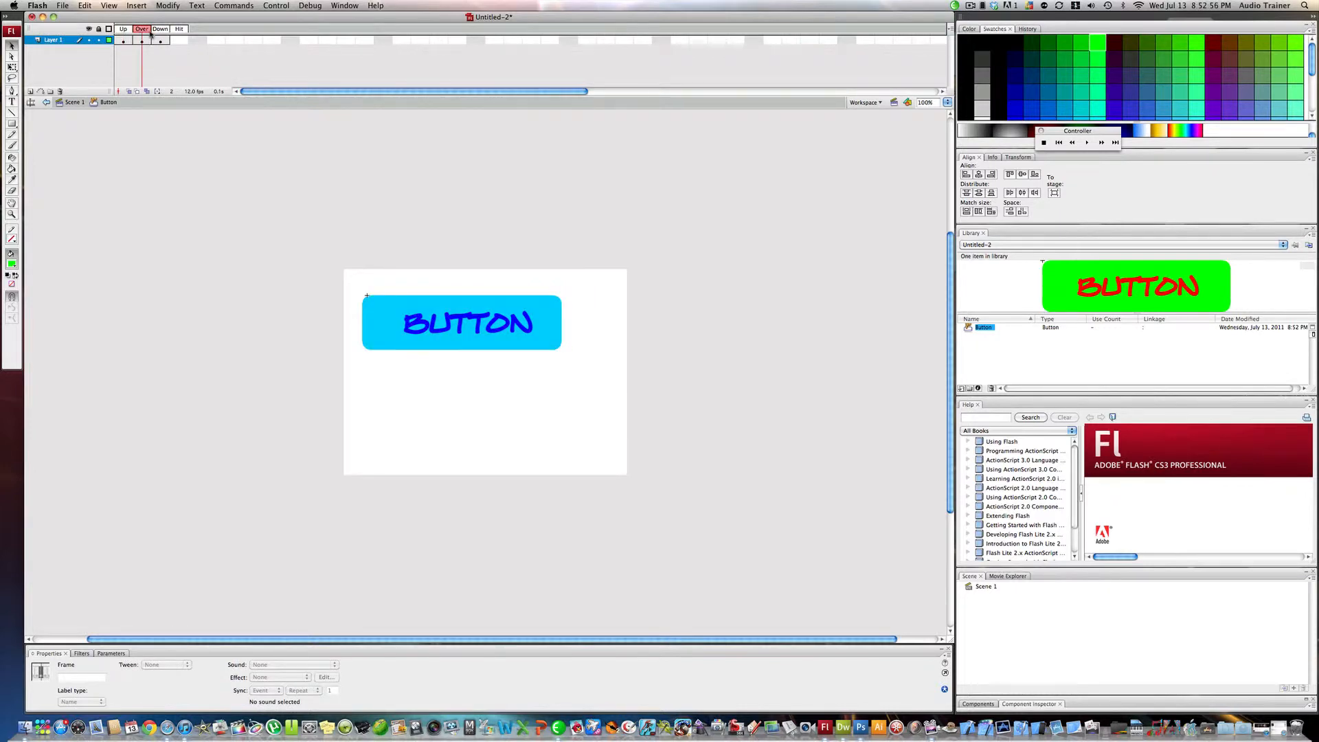
pyautogui.click(160, 27)
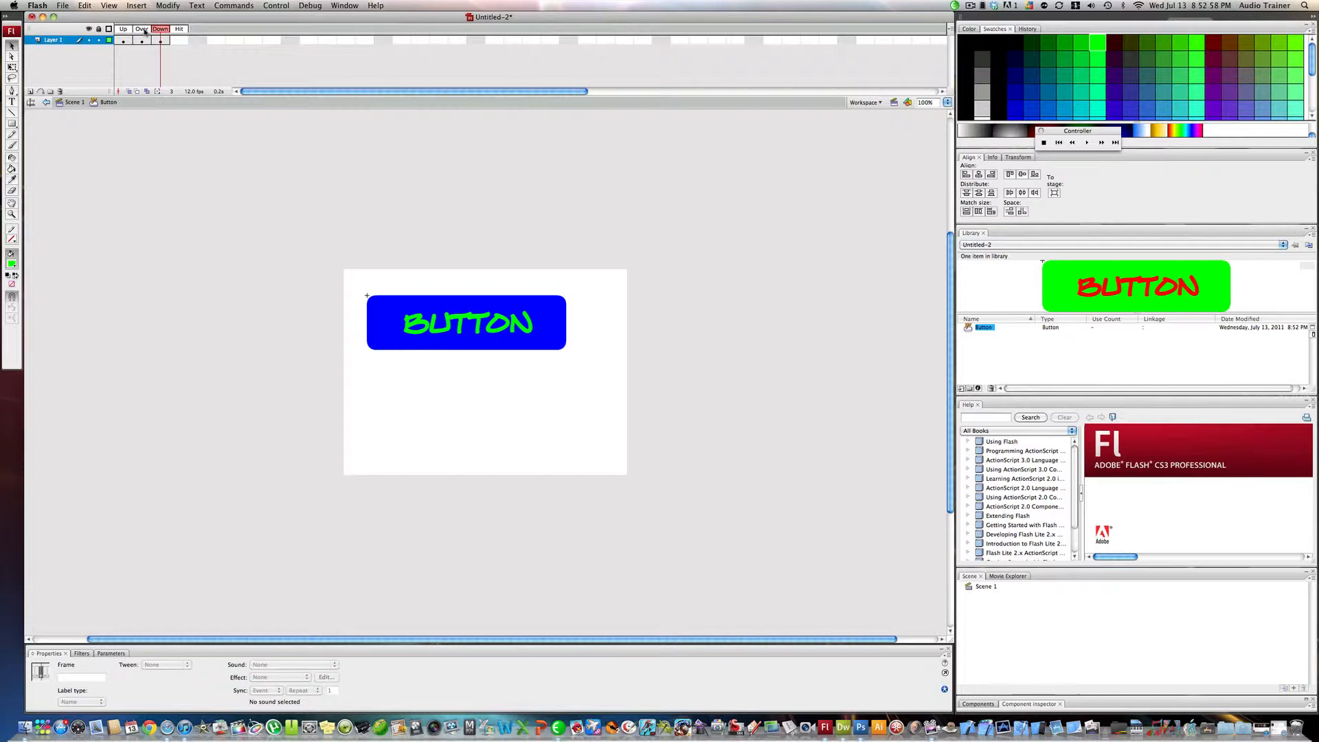
# Preview the Over and Up states, then save to the Desktop as Untitled-2.fla.
pyautogui.click(142, 28)
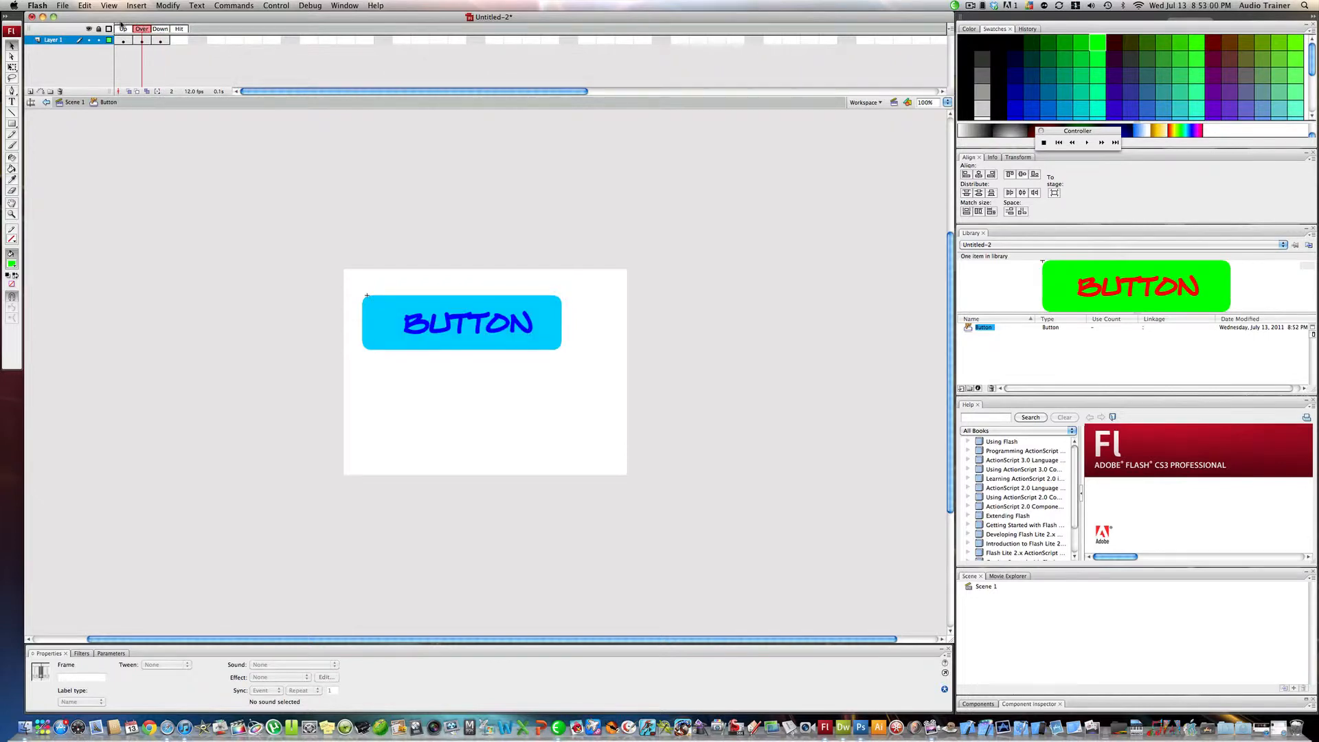
pyautogui.click(124, 27)
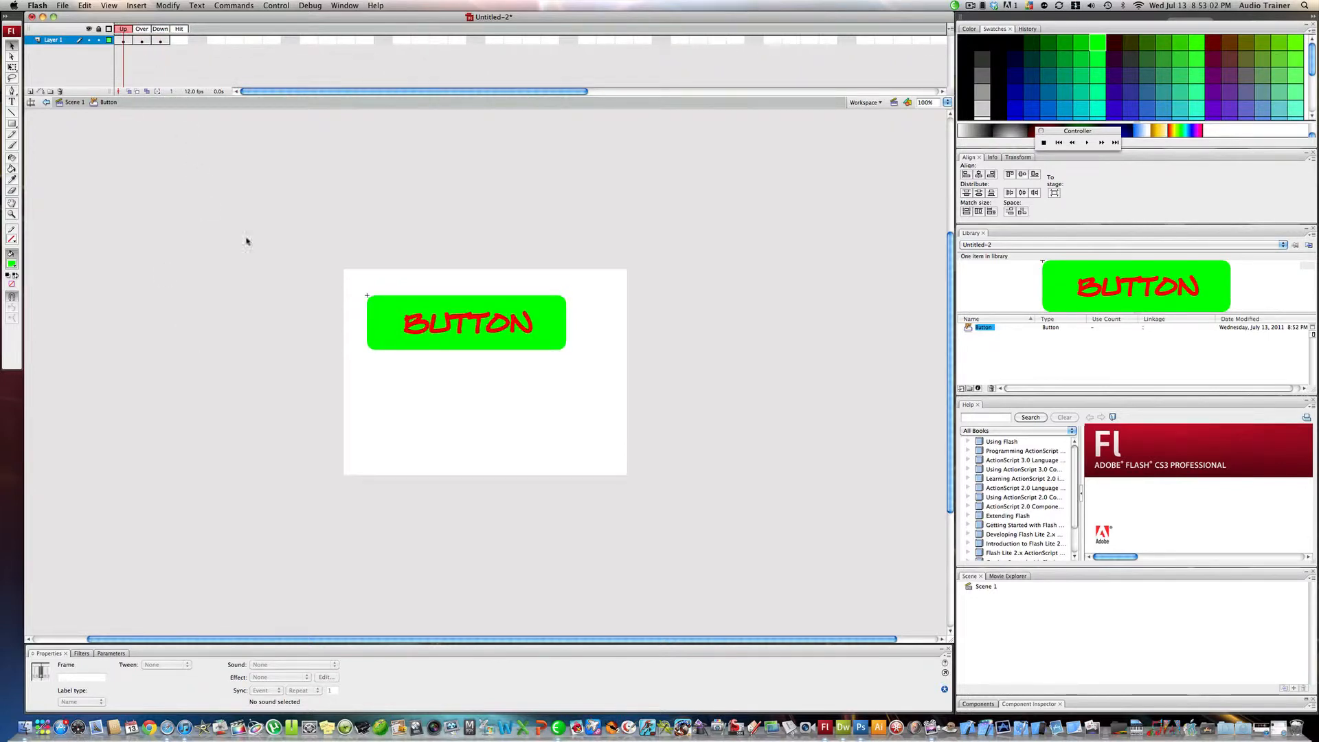
pyautogui.moveTo(310, 247)
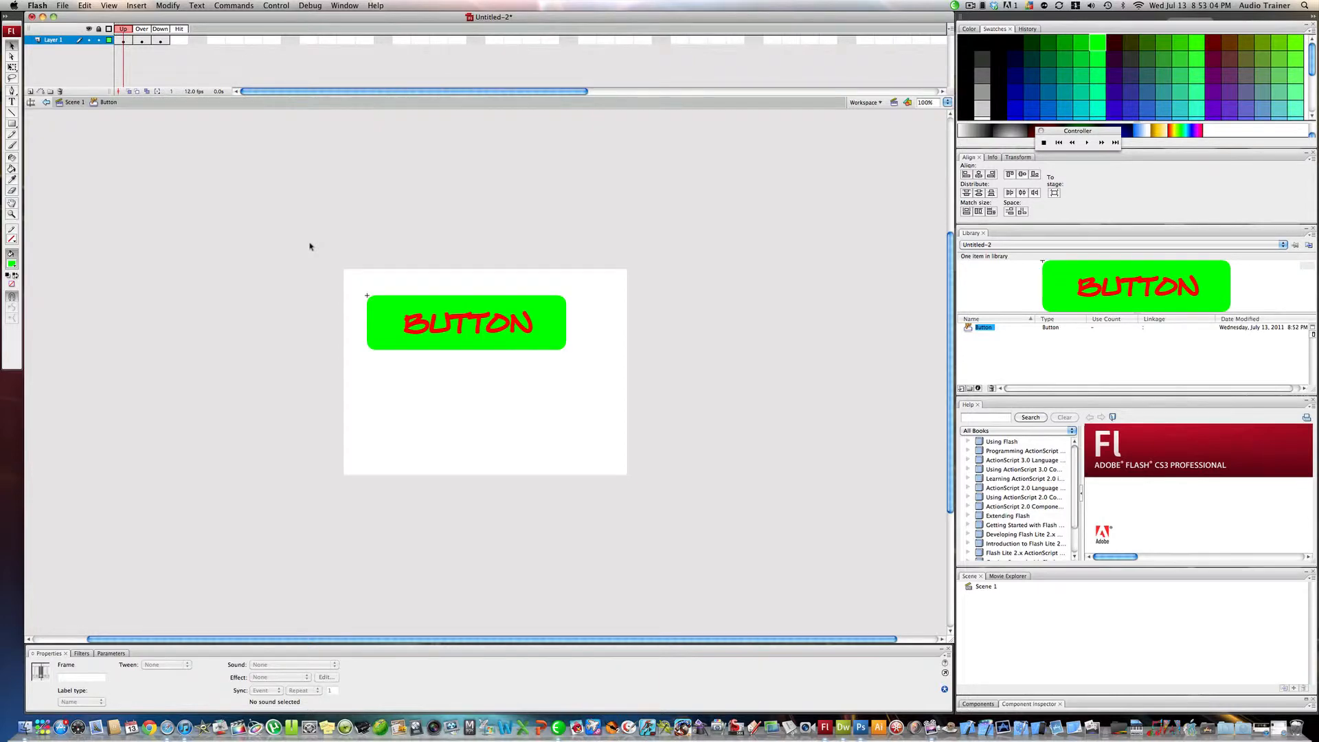
pyautogui.click(62, 5)
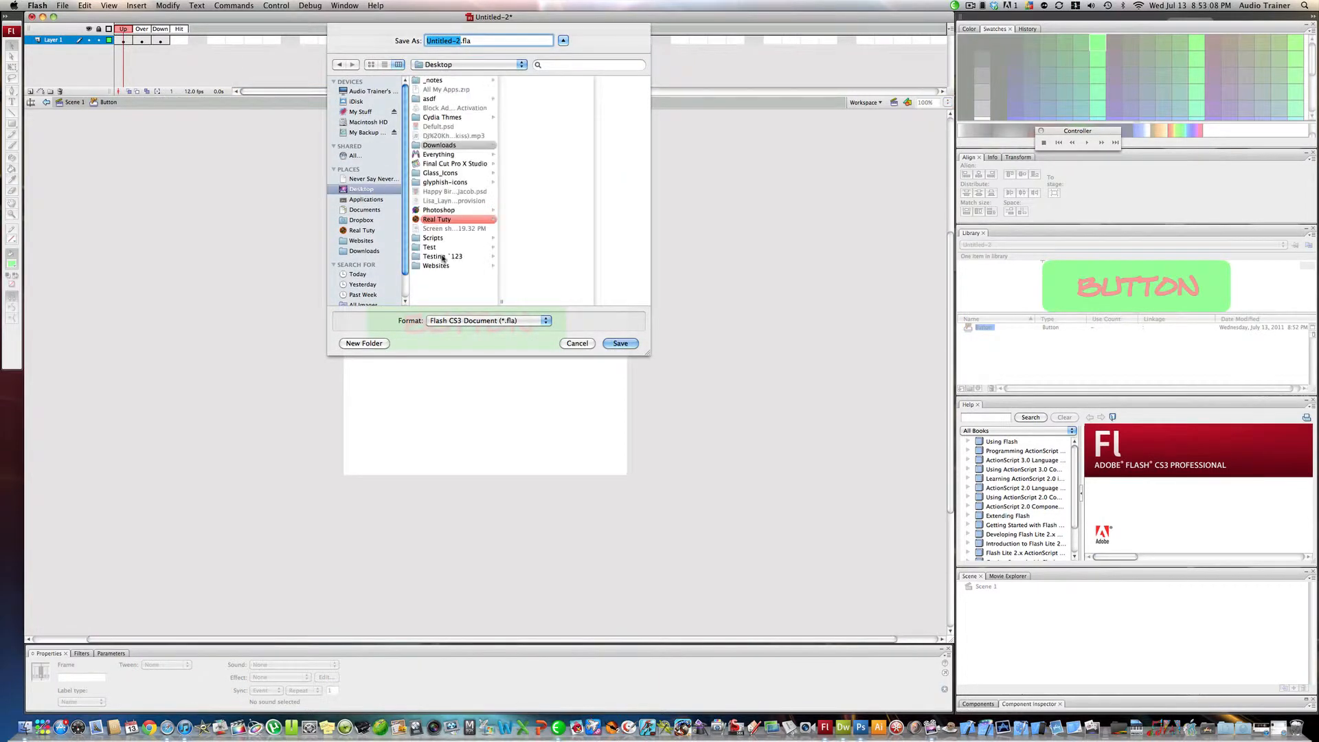
pyautogui.click(620, 343)
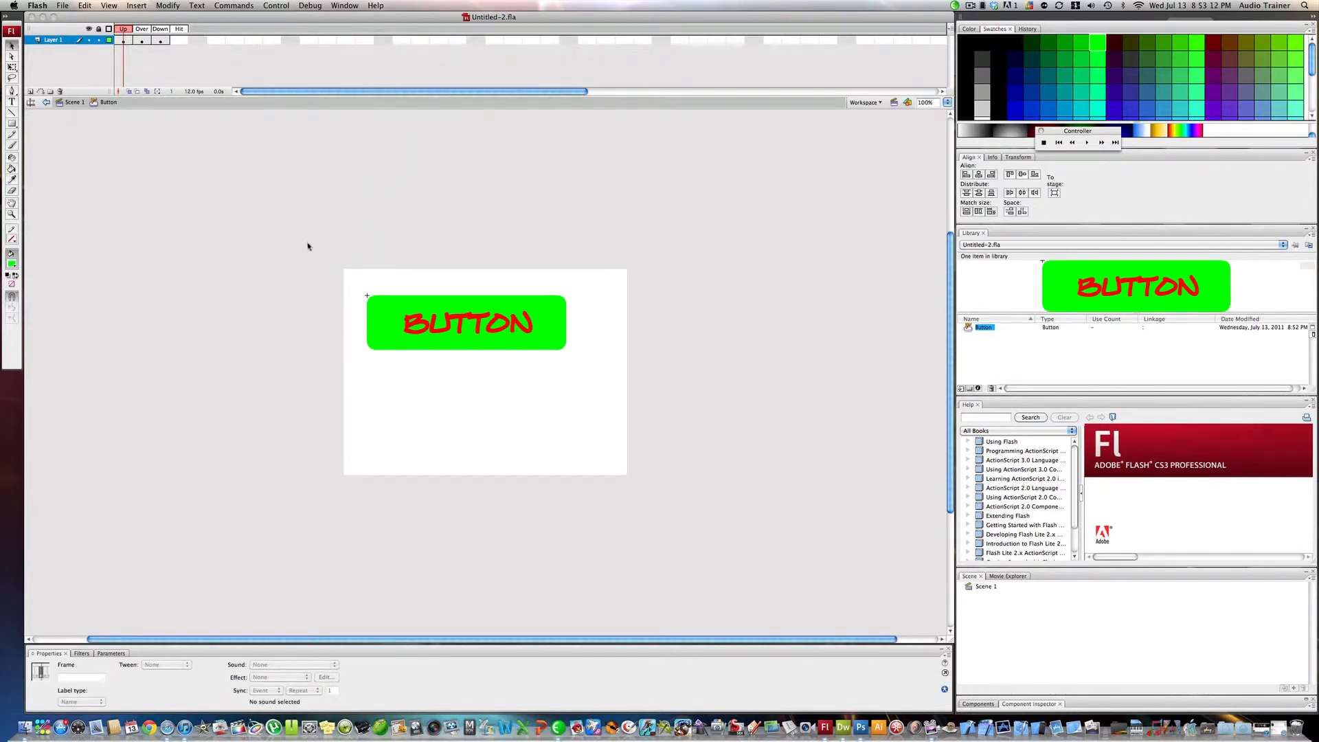
pyautogui.moveTo(214, 301)
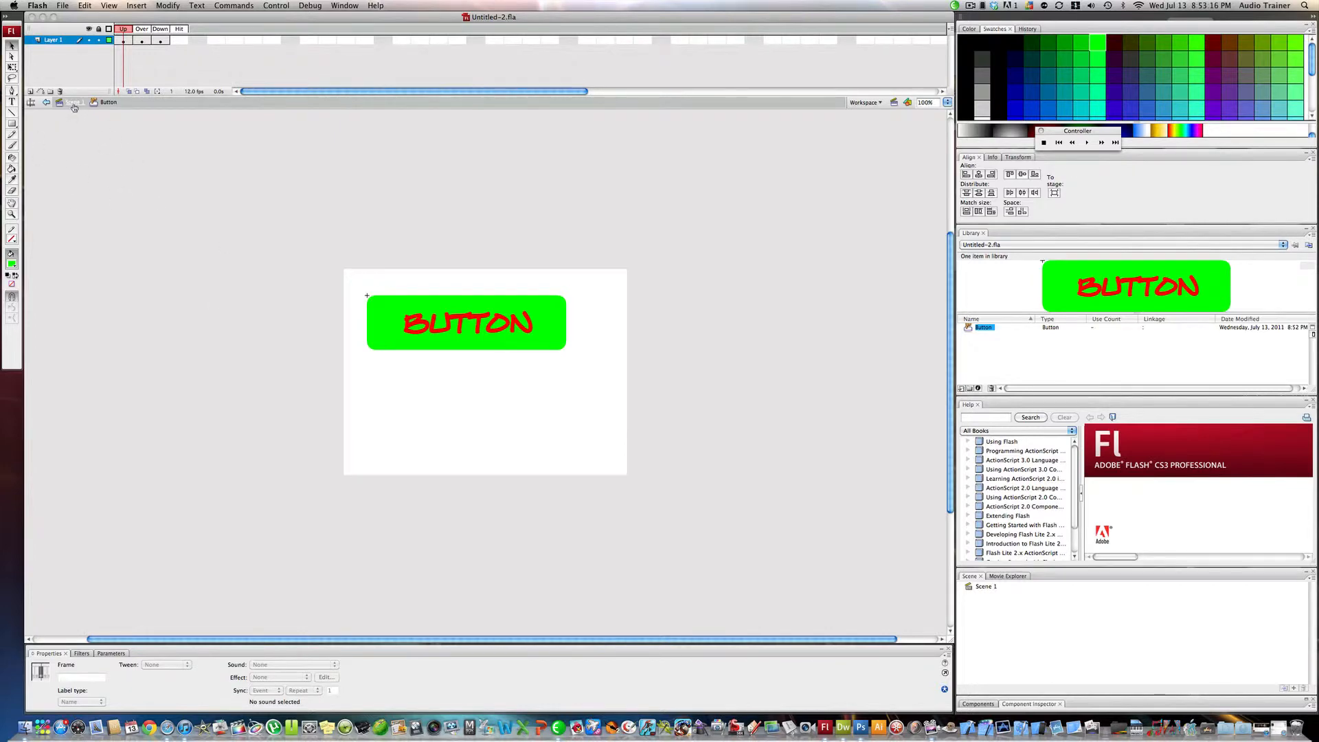
# Return to Scene 1 and set publishing to Flash (.swf) only, with HTML unchecked.
pyautogui.click(48, 102)
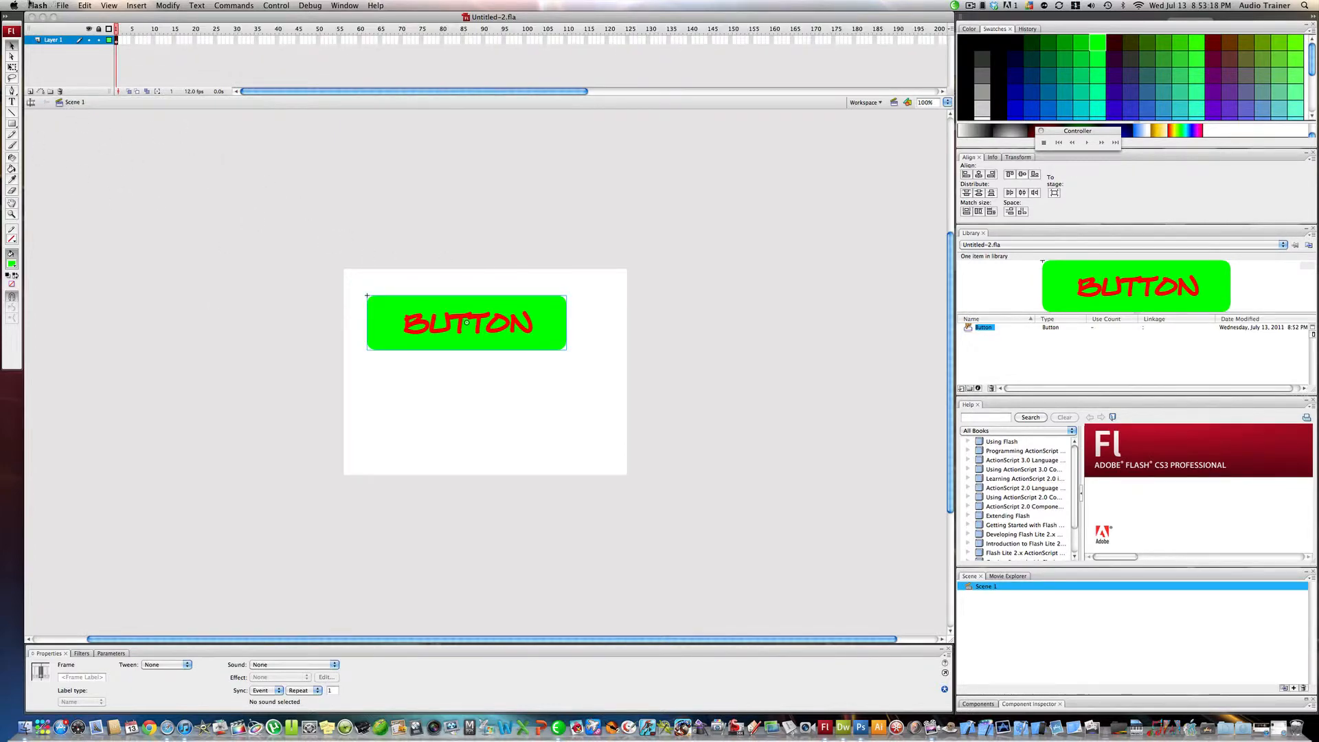
pyautogui.click(62, 6)
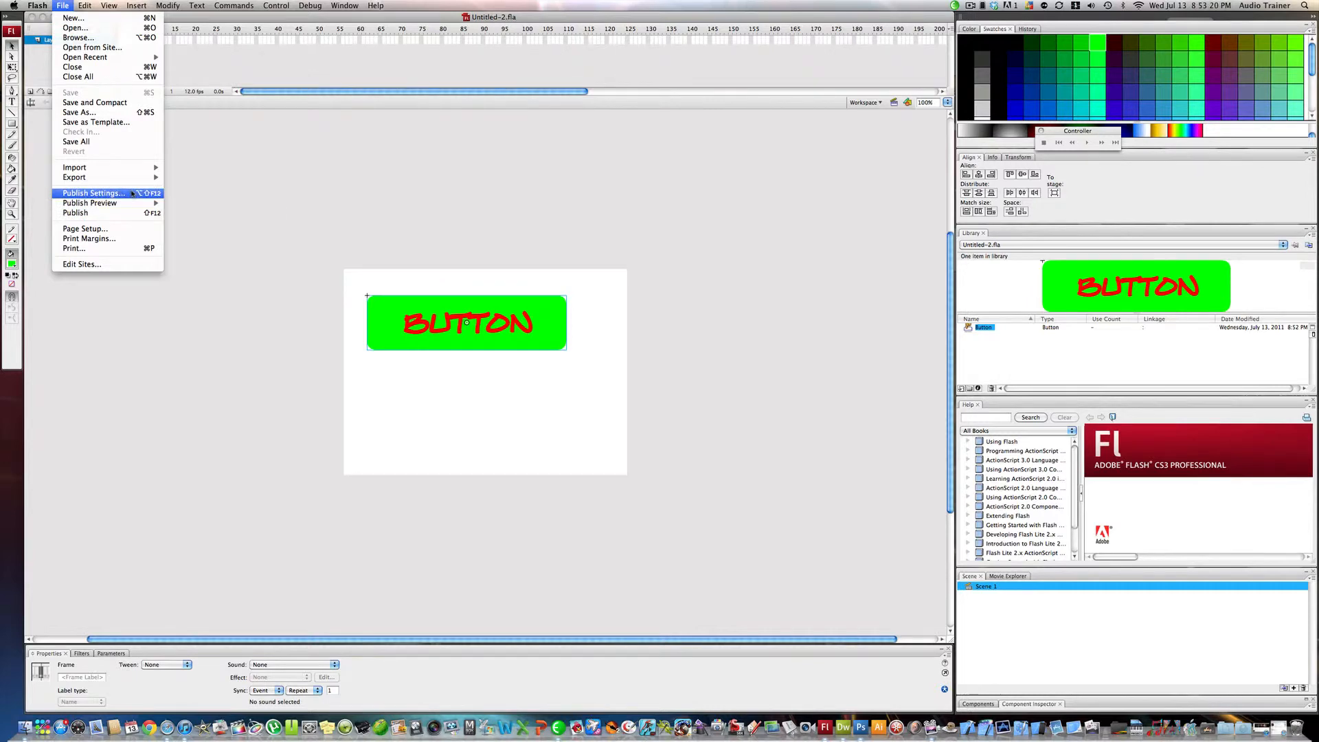
pyautogui.click(93, 193)
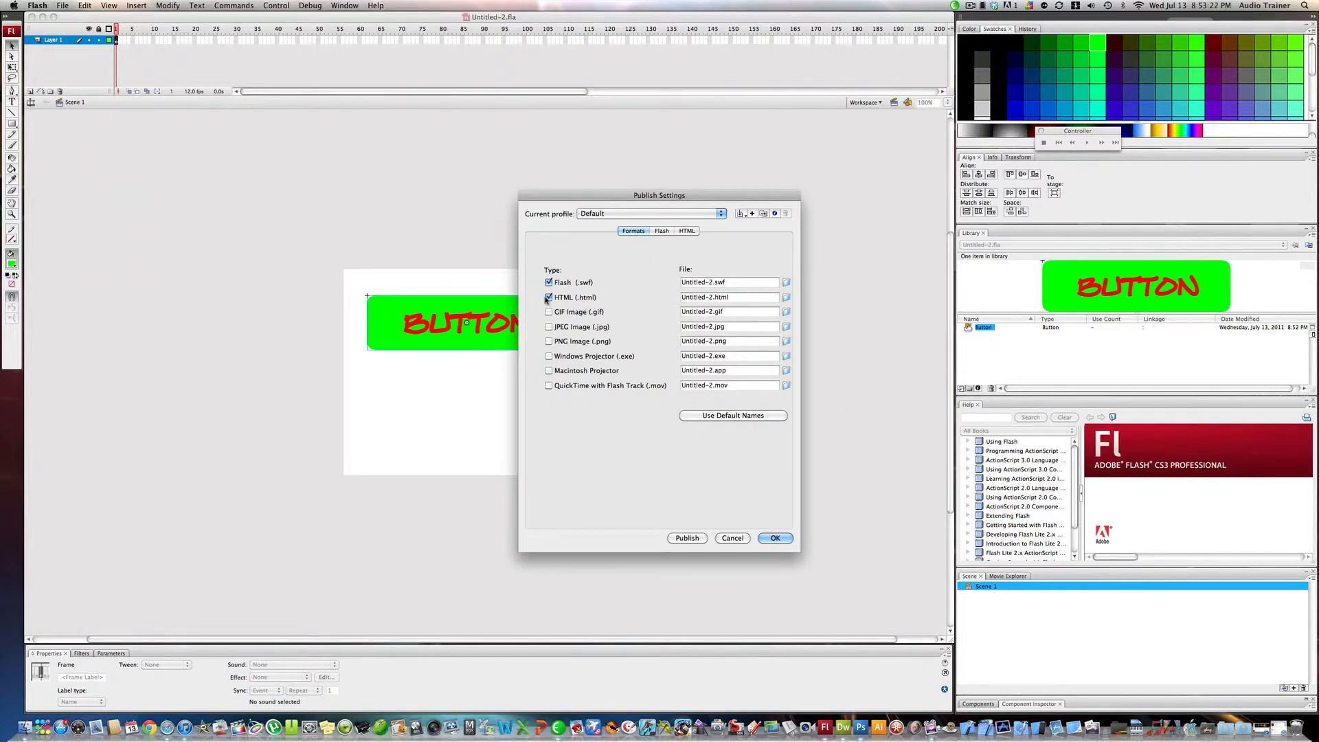
pyautogui.click(548, 297)
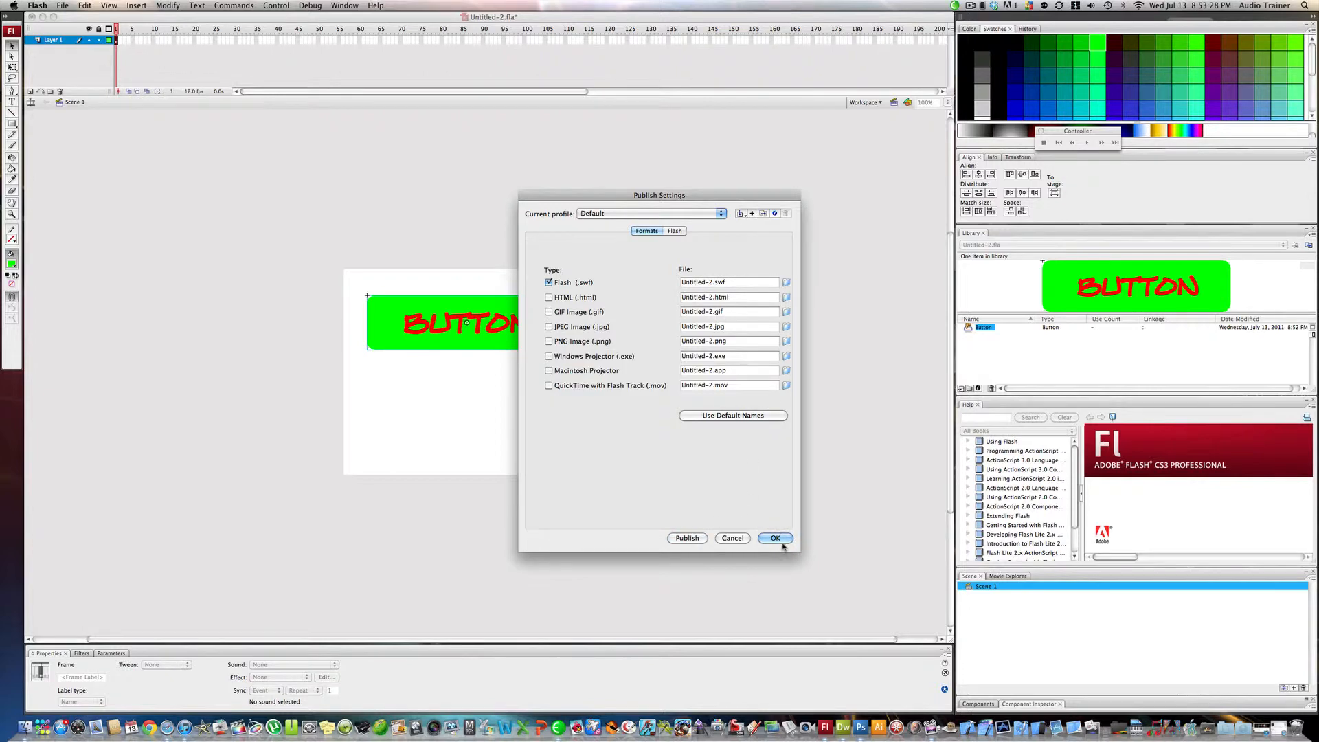
pyautogui.click(775, 539)
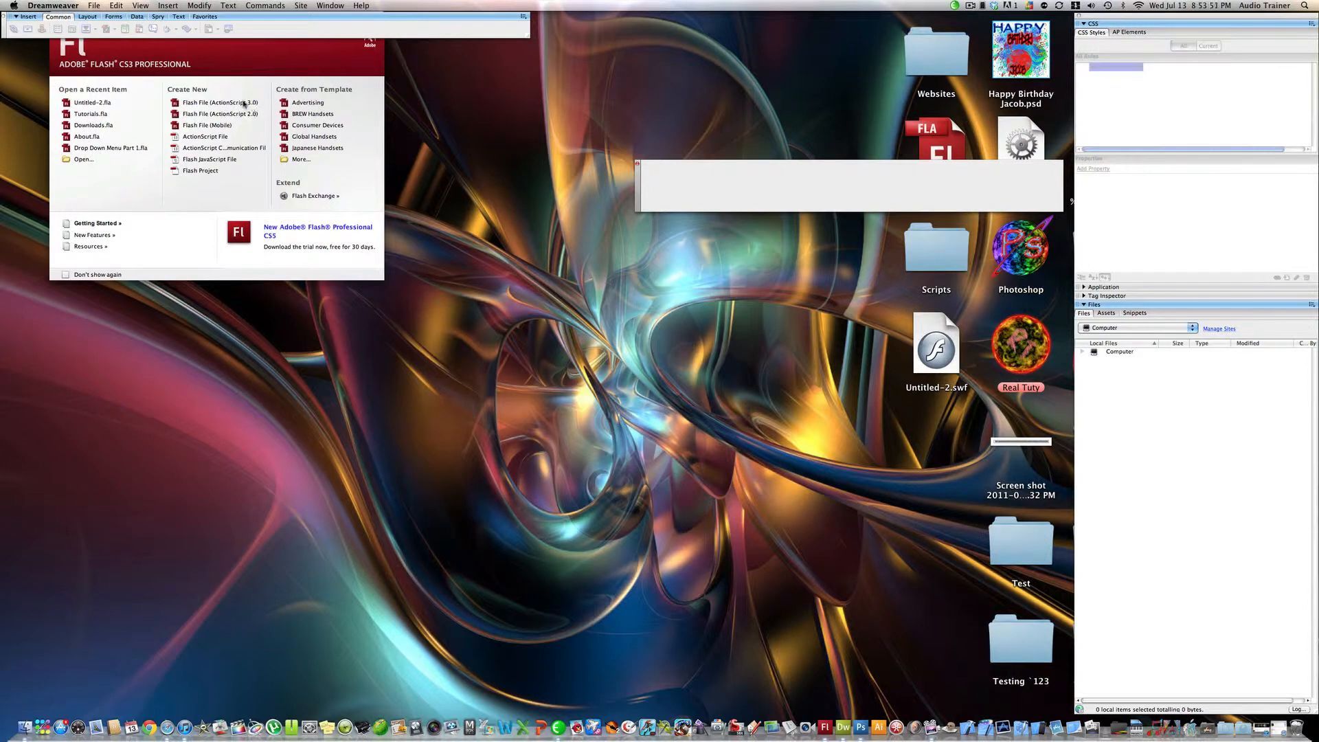
# Create a new Blank Page of type HTML from File > New.
pyautogui.click(93, 6)
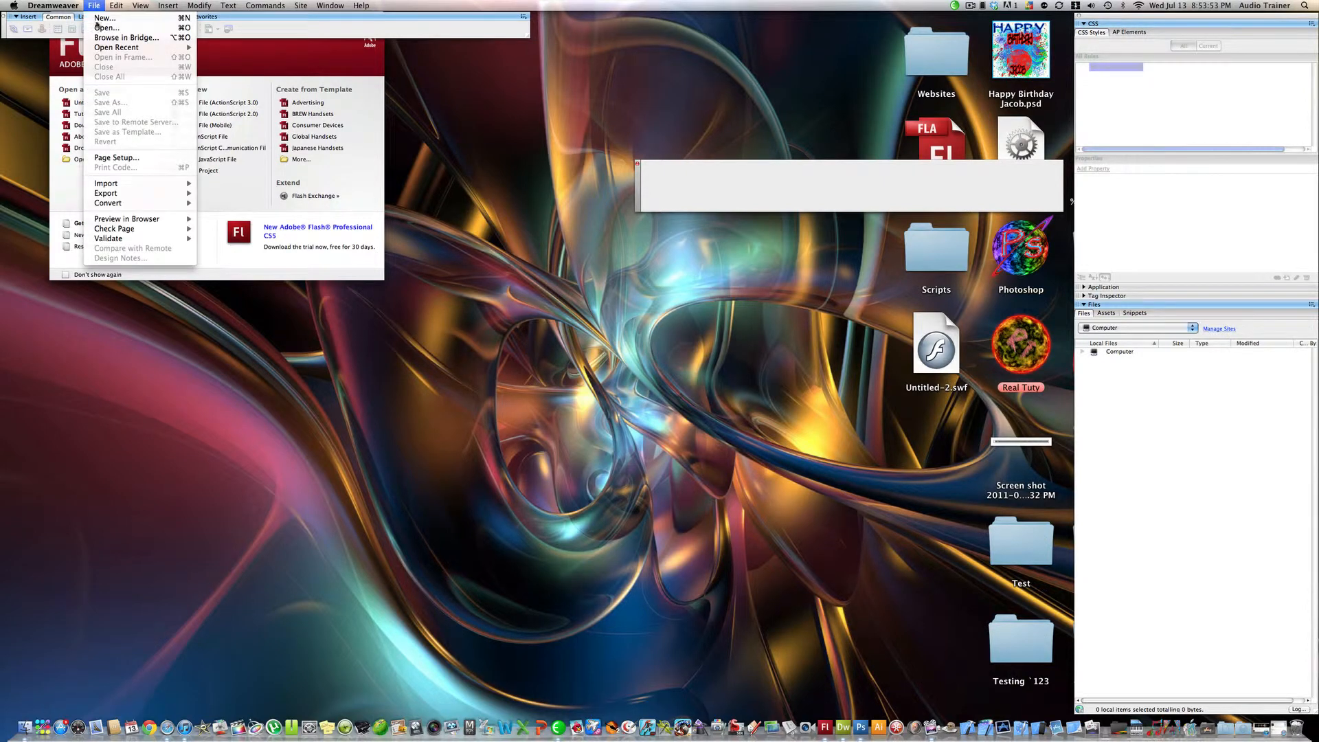
pyautogui.click(104, 18)
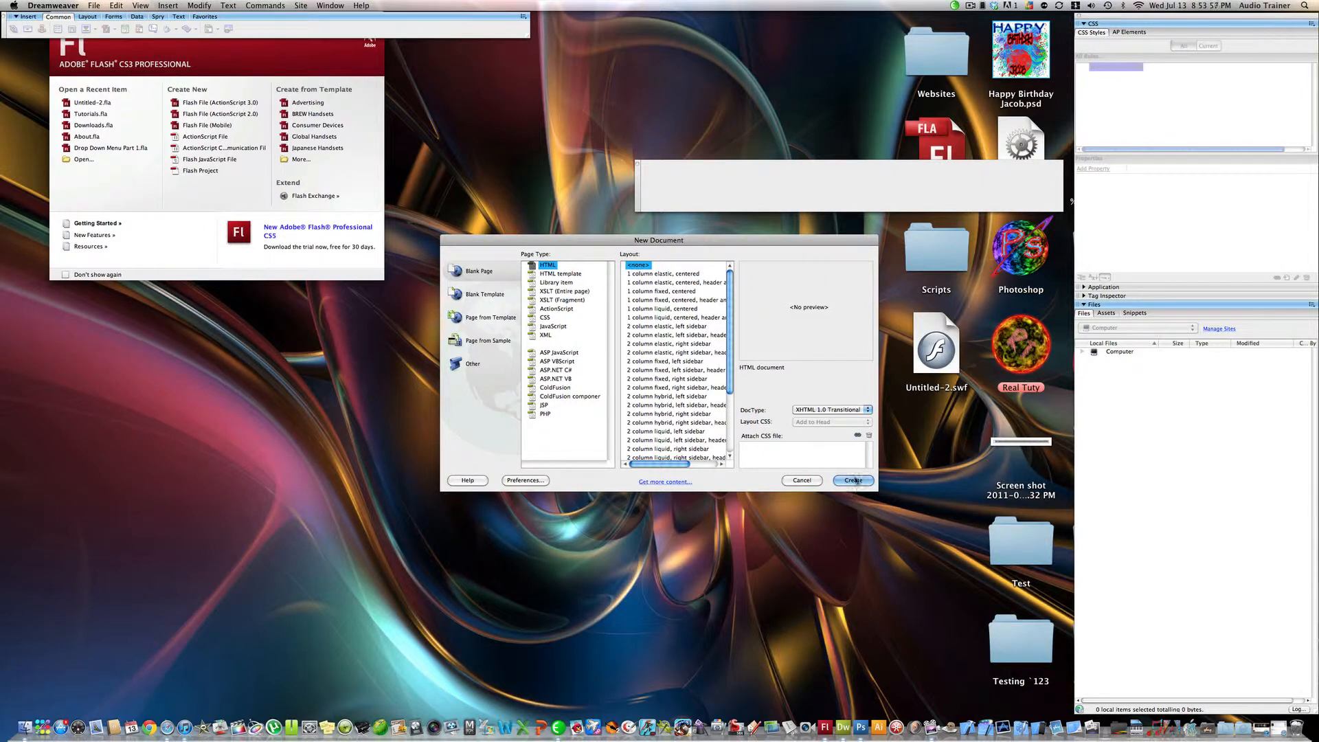
pyautogui.click(852, 481)
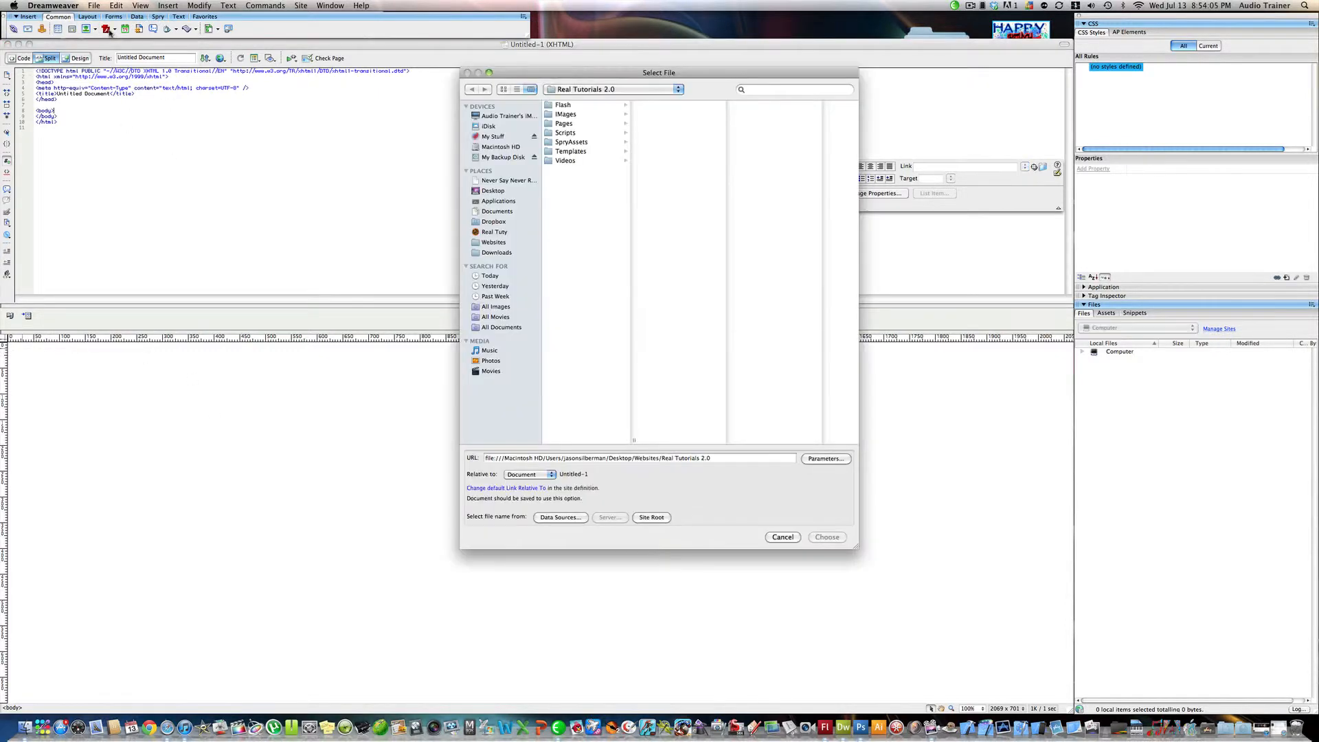
# Insert Untitled-2.swf from the Desktop into the page, skipping accessibility attributes.
pyautogui.click(494, 214)
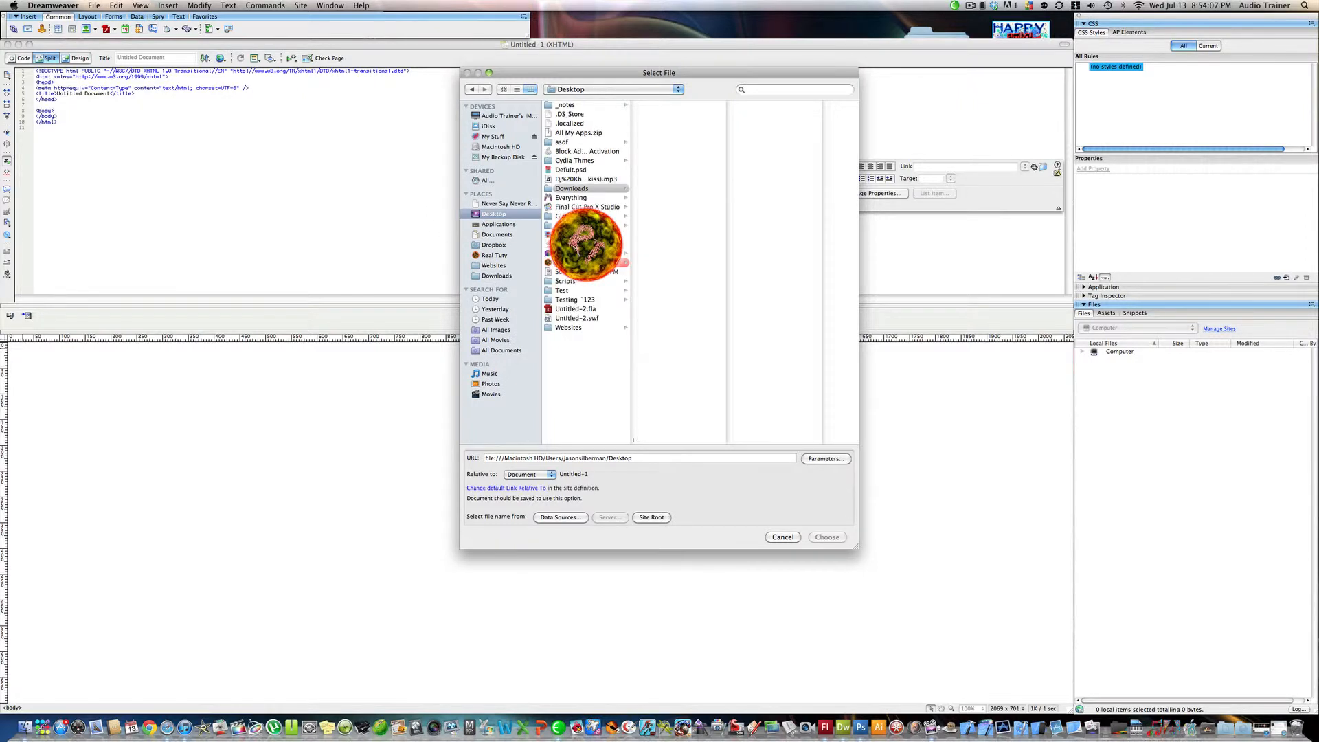
pyautogui.click(576, 309)
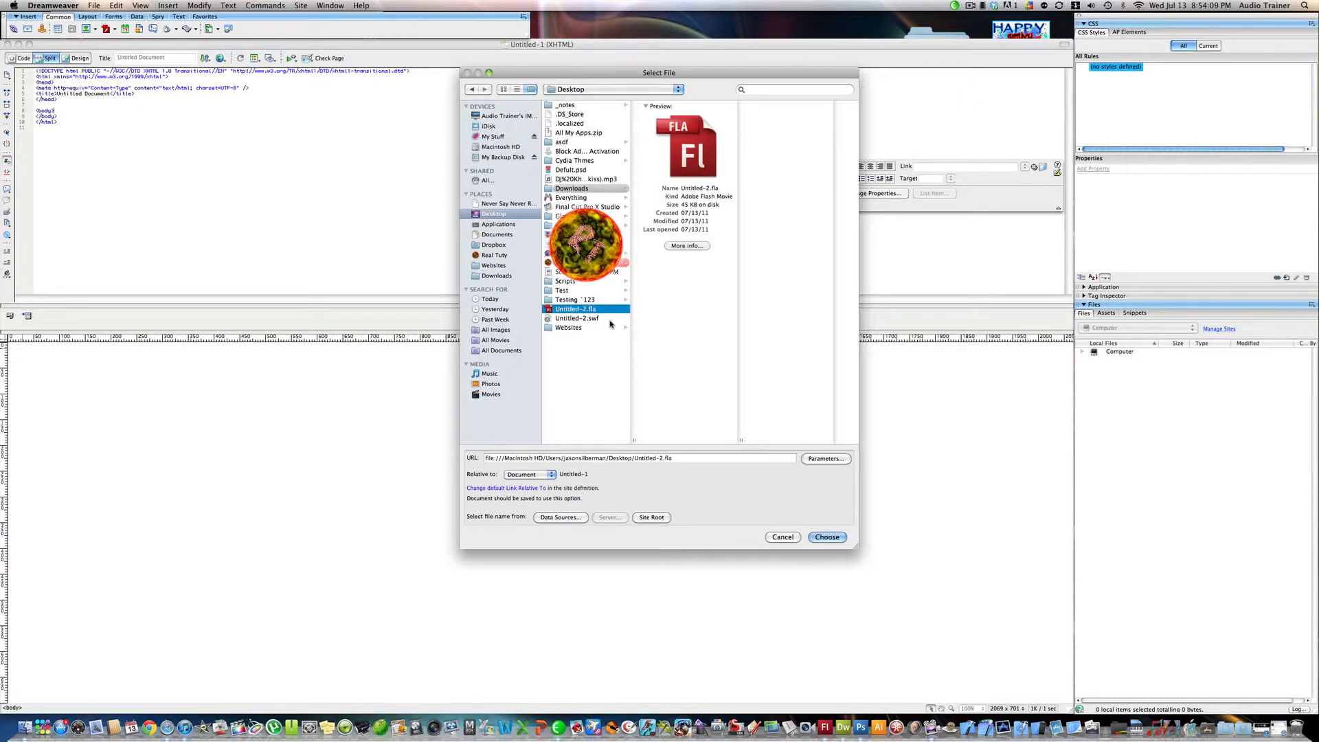
pyautogui.click(577, 318)
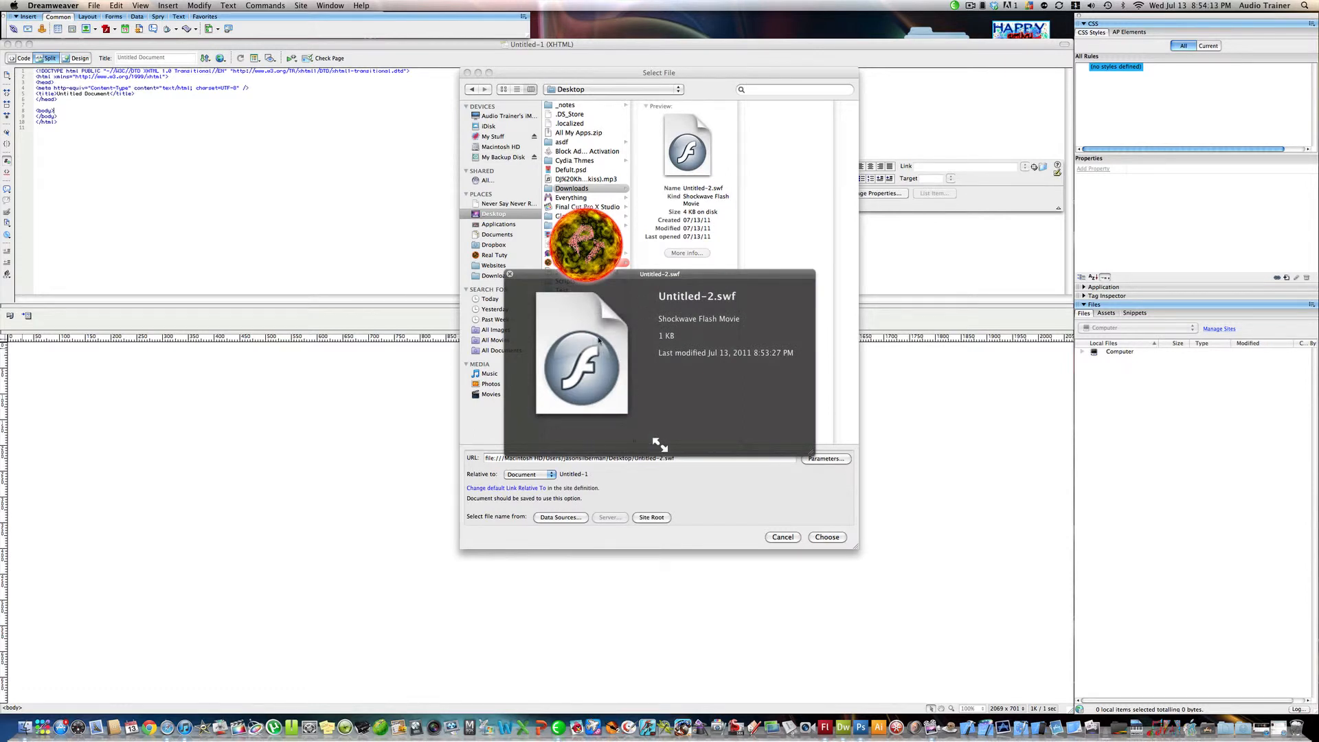
pyautogui.click(578, 318)
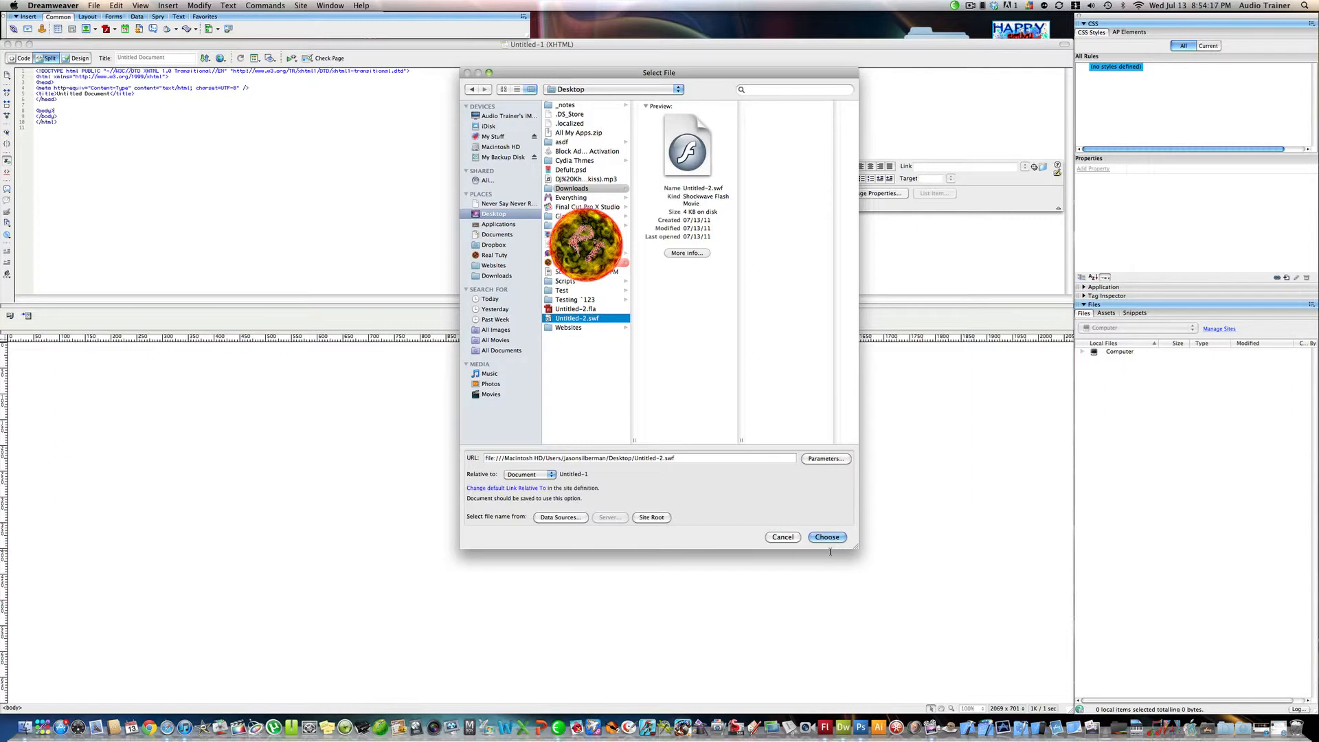
pyautogui.click(826, 536)
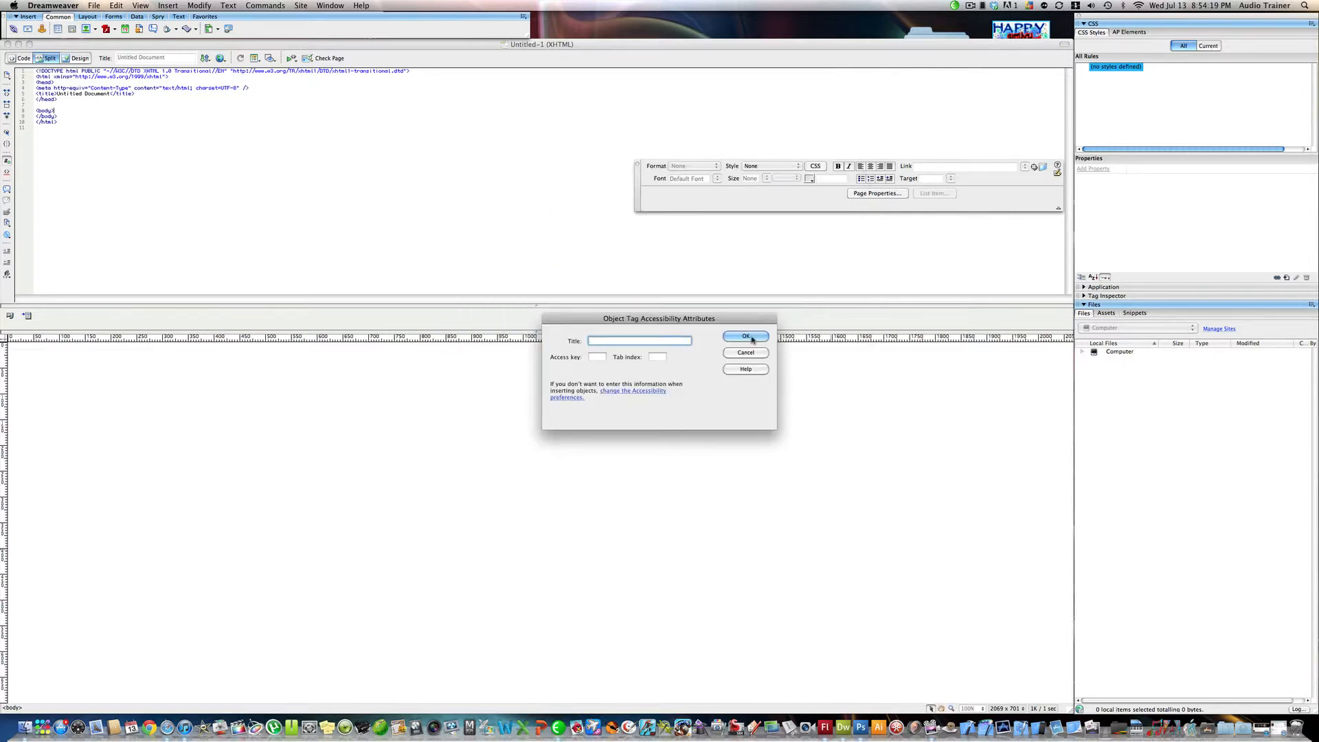
pyautogui.click(745, 336)
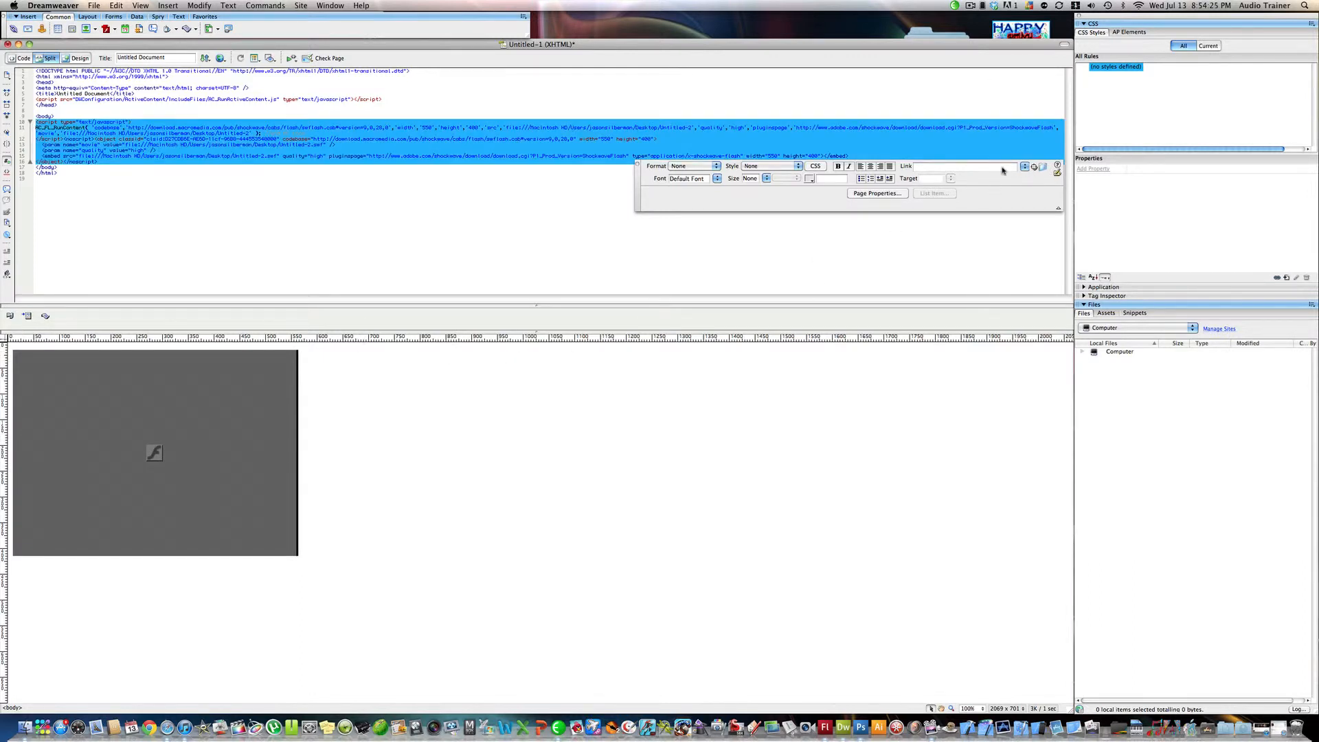
pyautogui.click(964, 165)
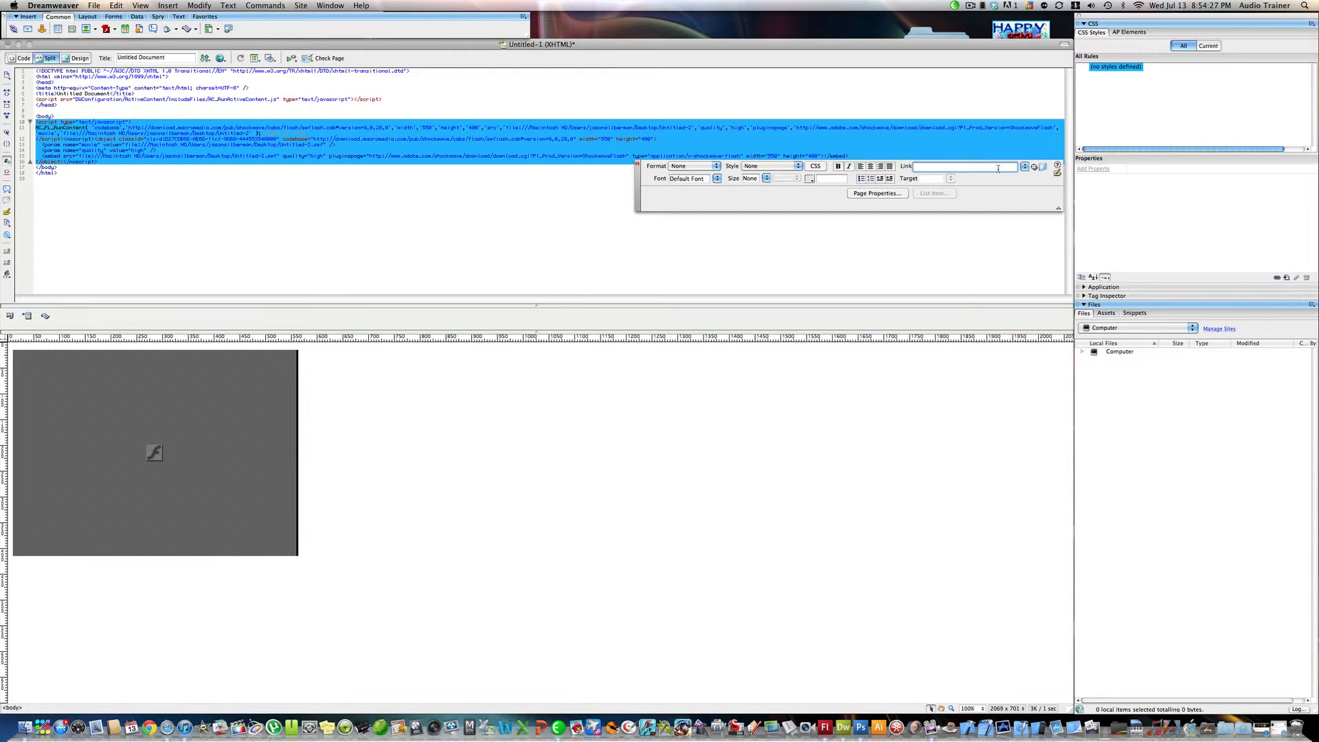
pyautogui.write('http://')
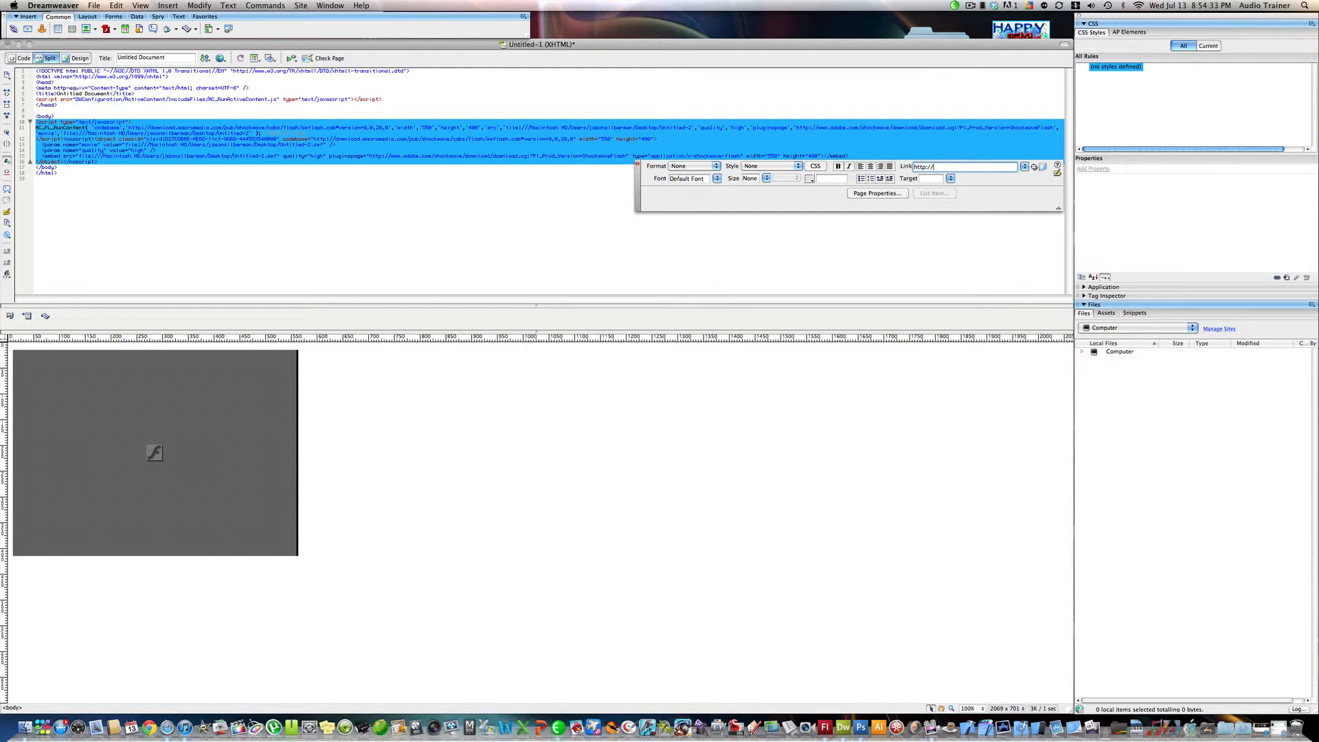
pyautogui.write('google')
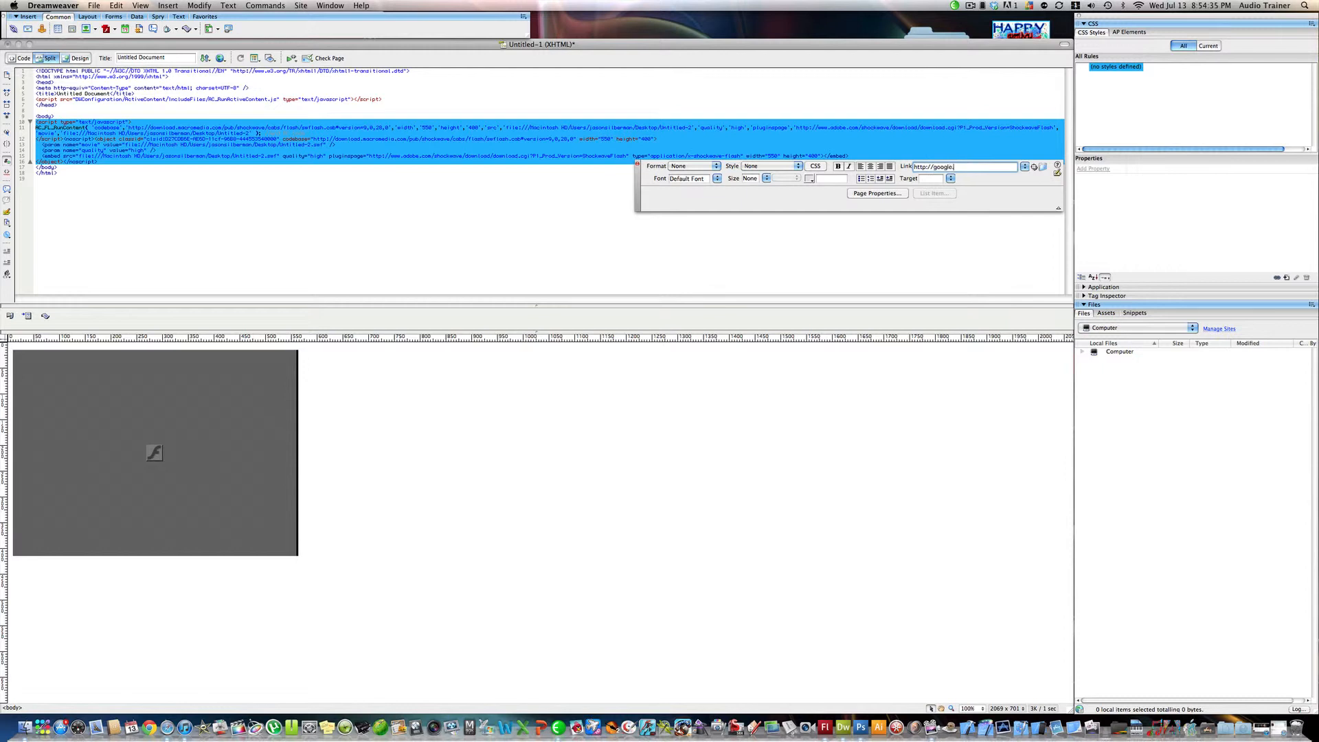
pyautogui.write('.com/')
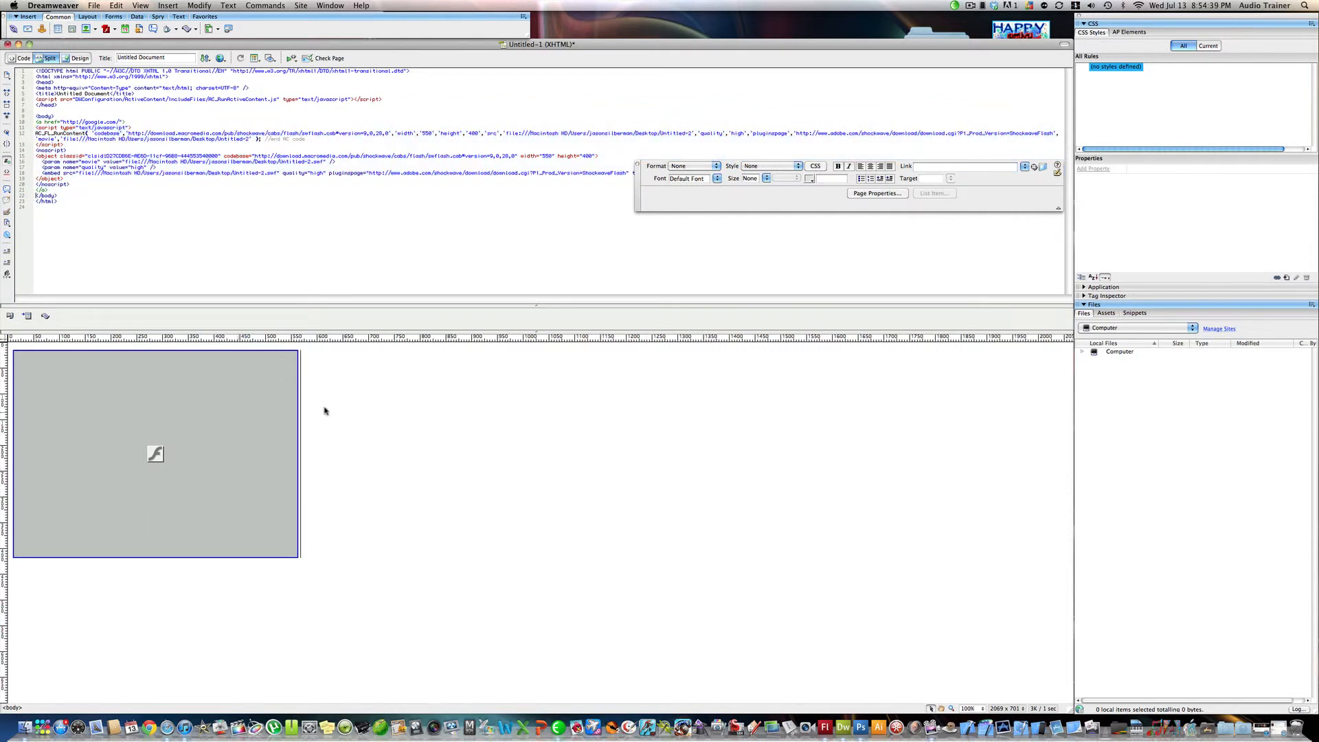
# Play the selected Flash movie in place, try Preview in Safari, and dismiss the save prompt.
pyautogui.click(155, 454)
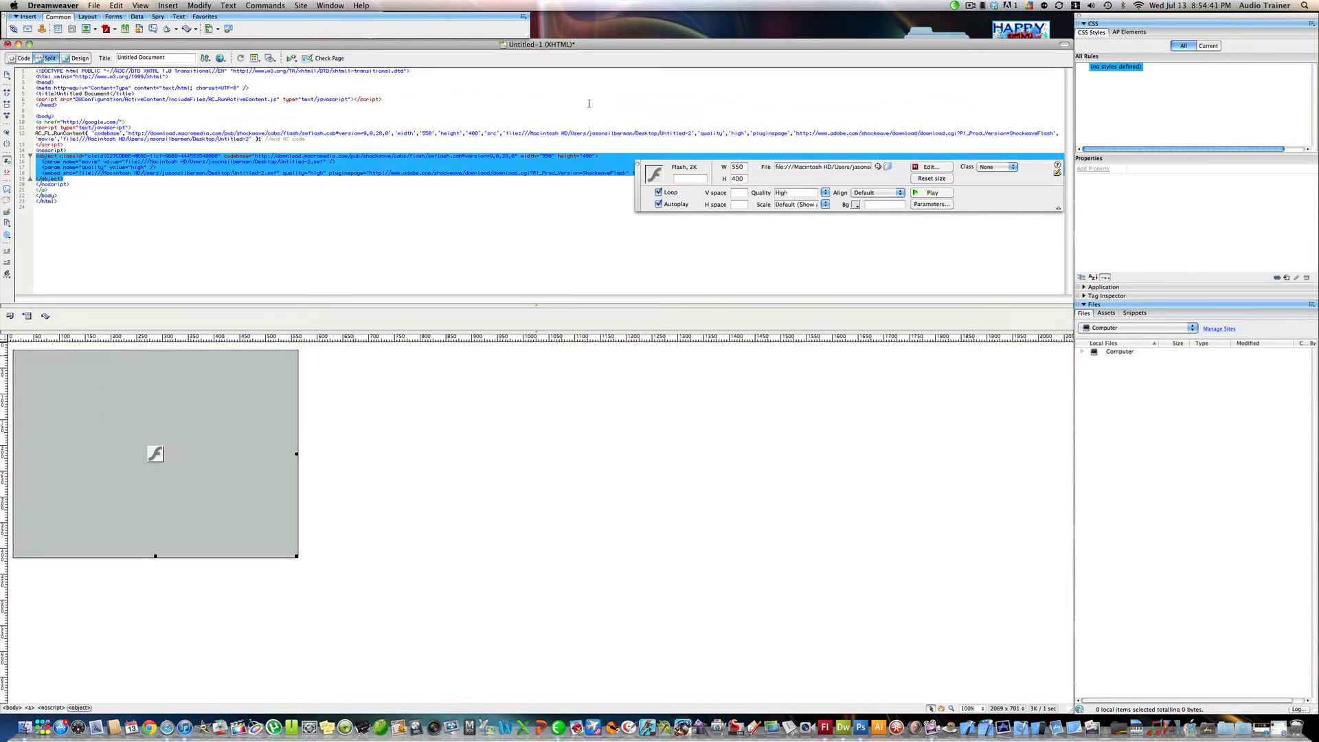
pyautogui.moveTo(288, 389)
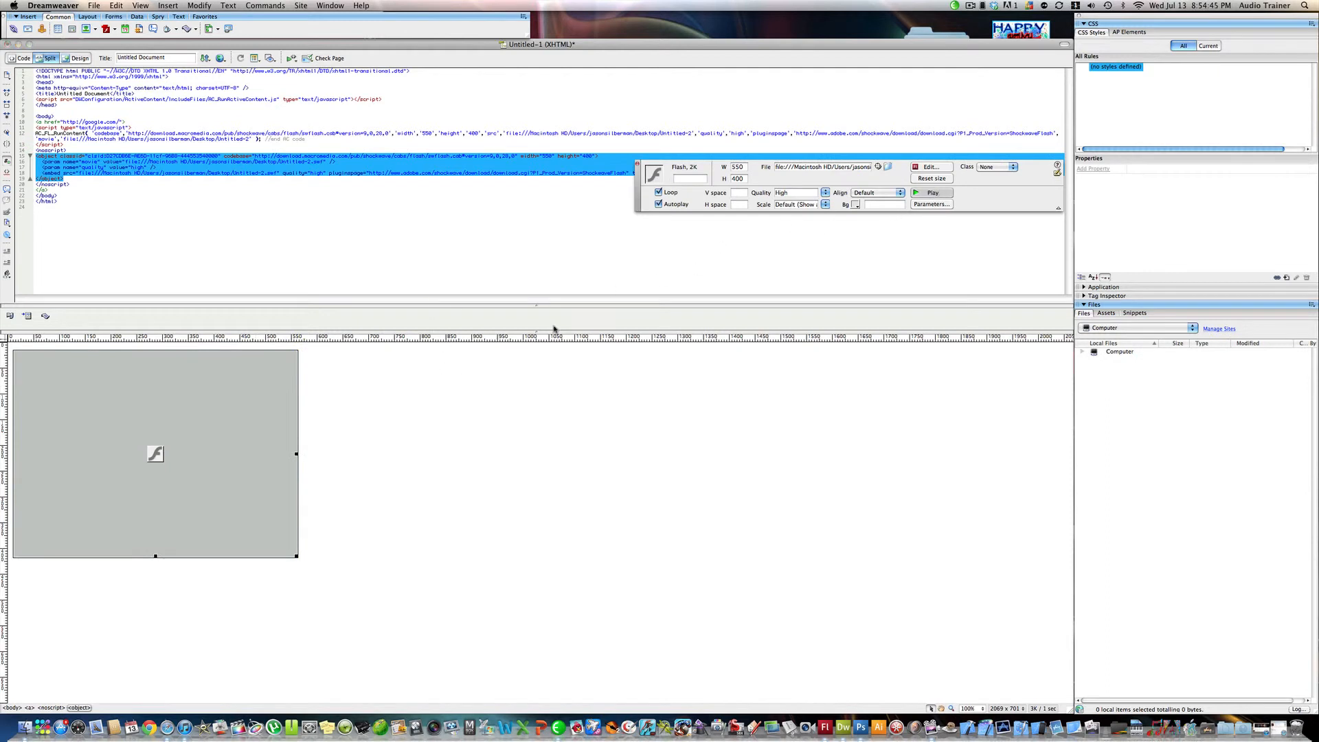
pyautogui.click(930, 192)
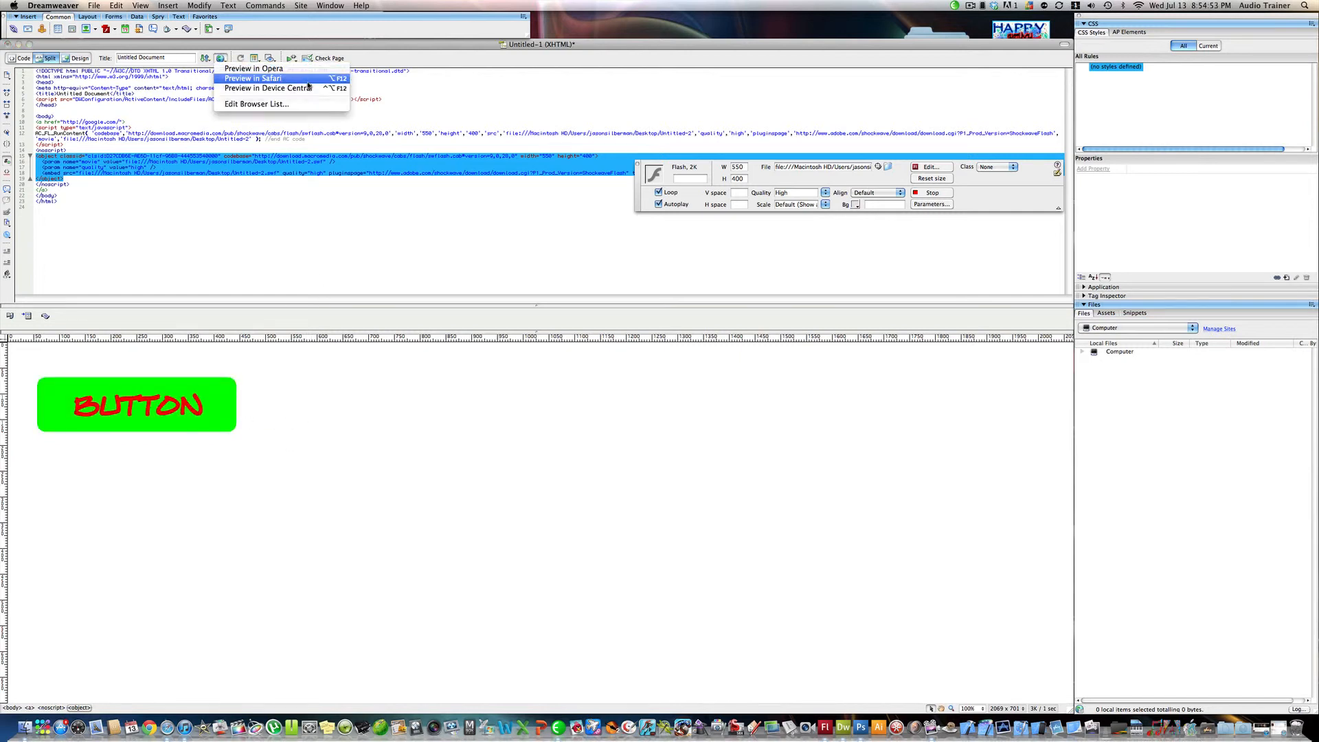
pyautogui.click(252, 77)
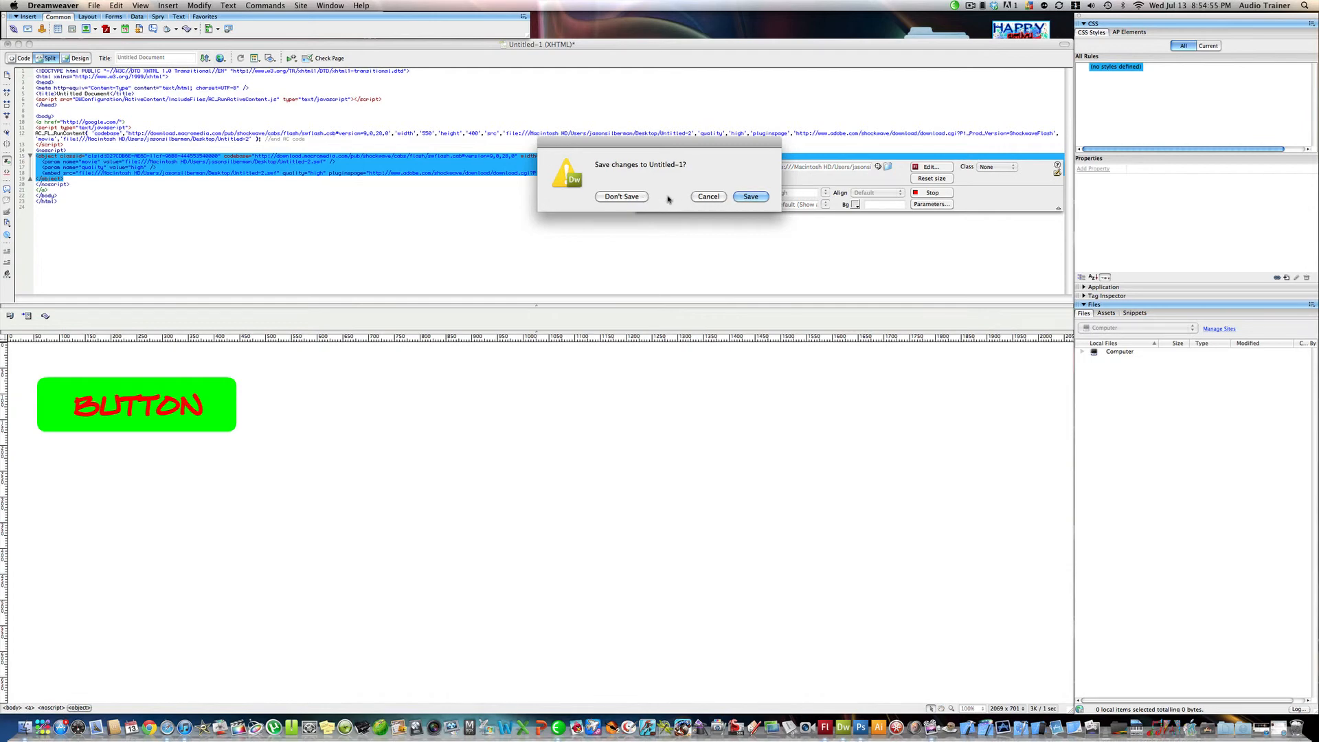
pyautogui.click(621, 196)
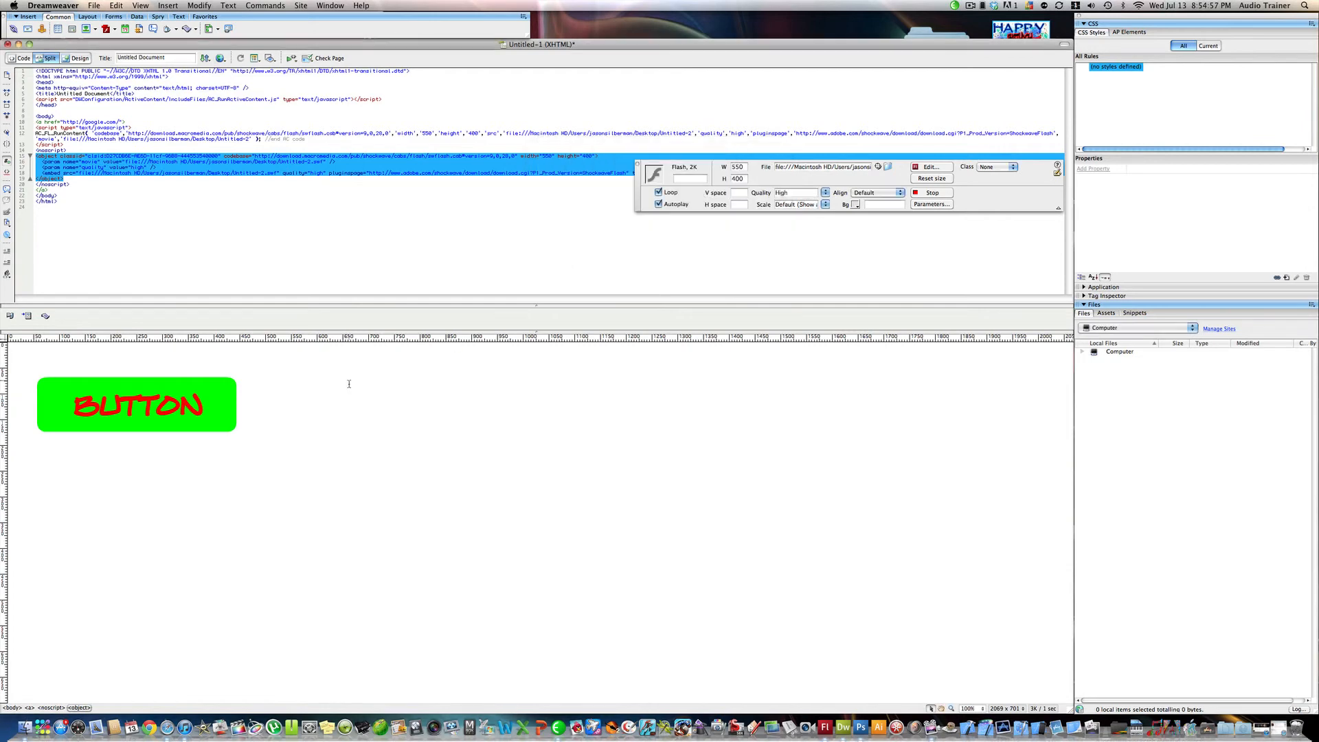
pyautogui.moveTo(326, 411)
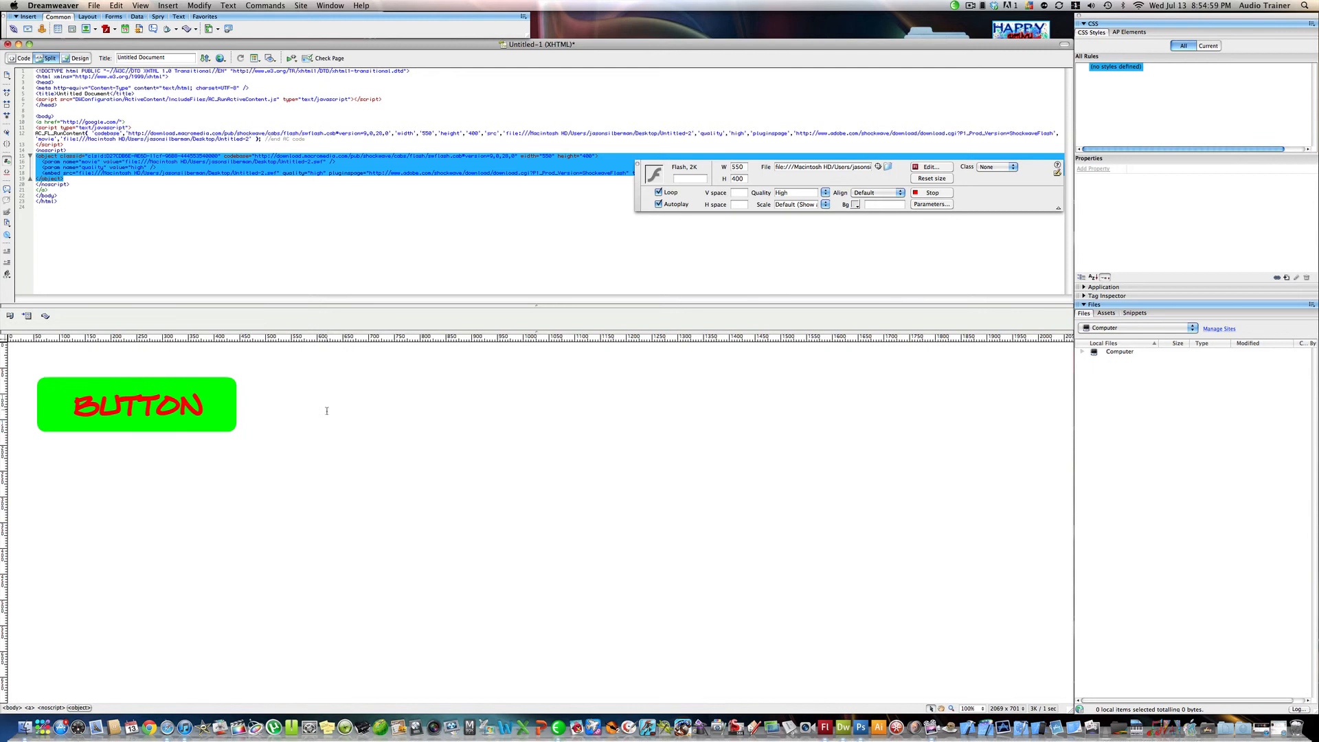